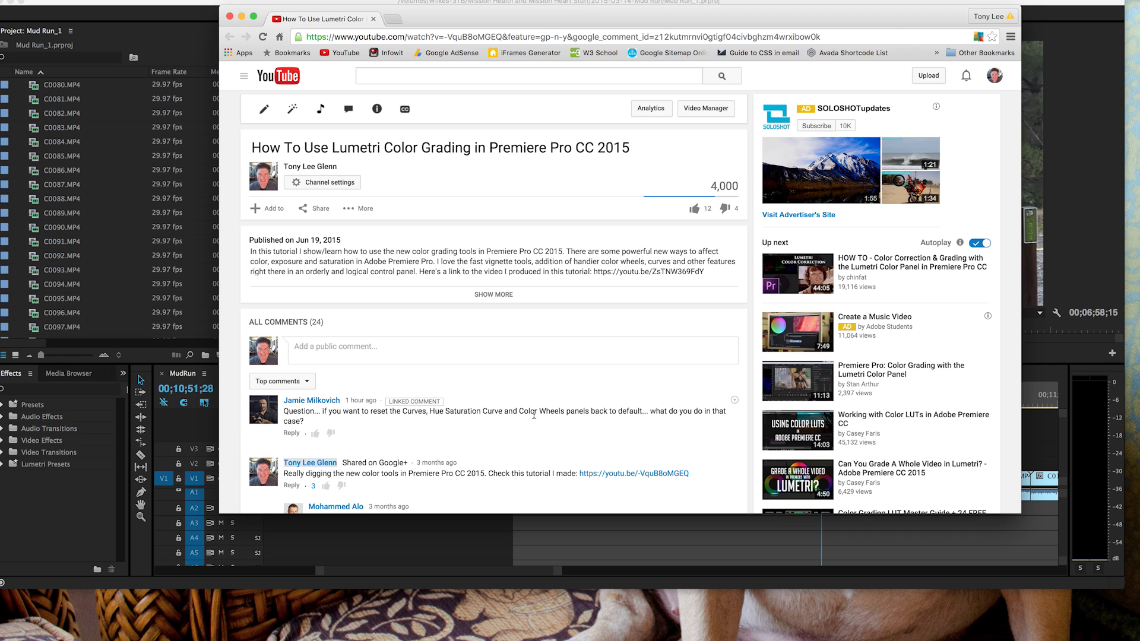
pyautogui.moveTo(682, 414)
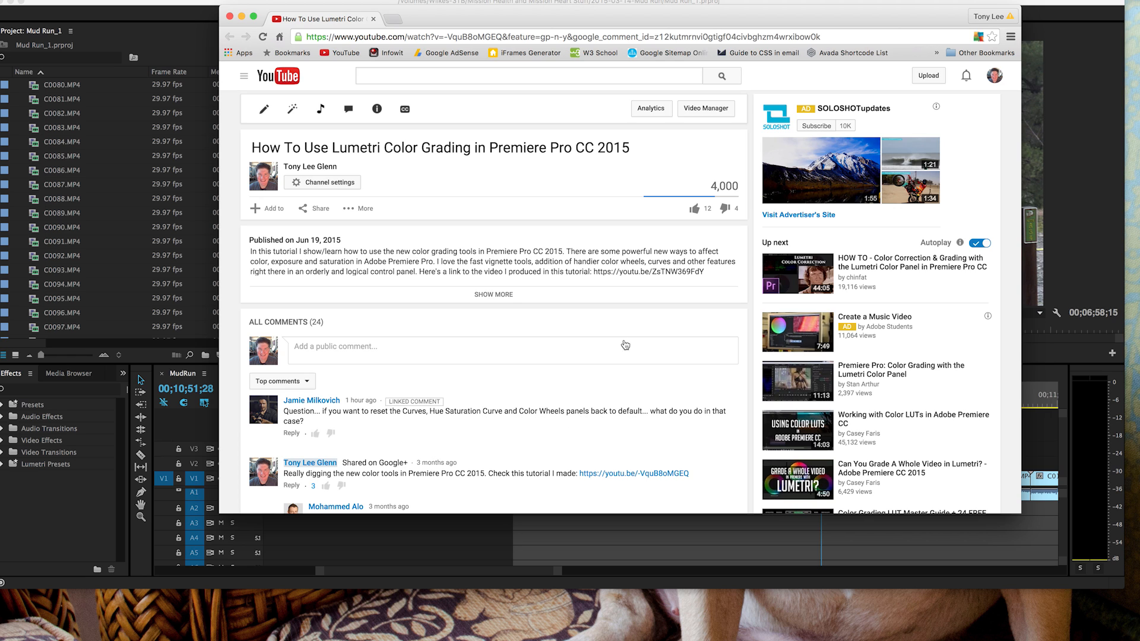
pyautogui.moveTo(418, 18)
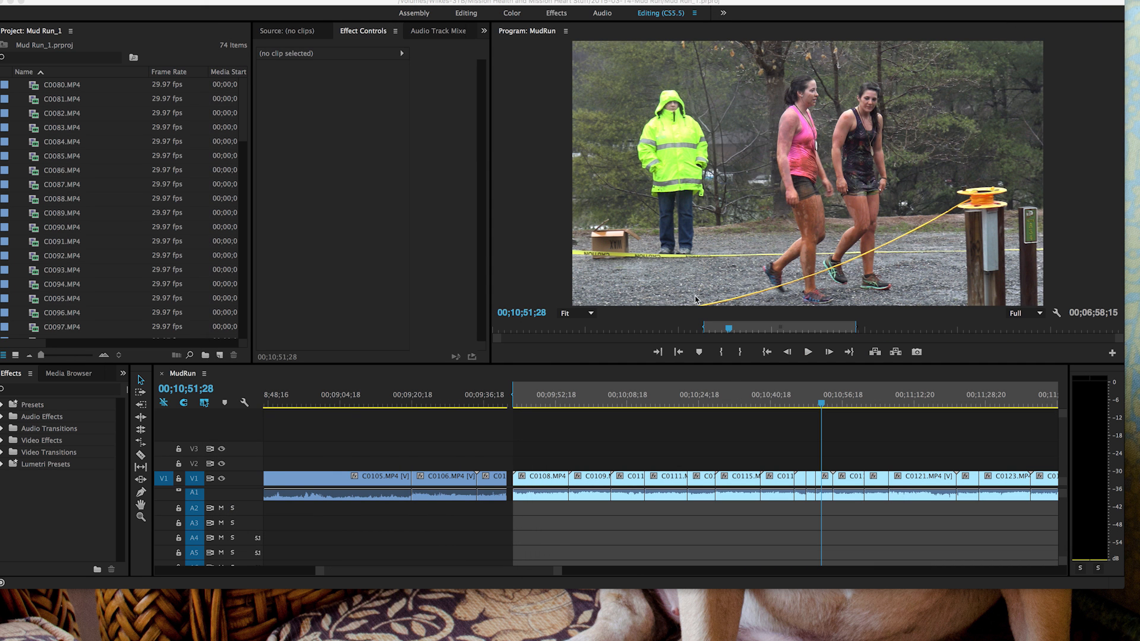
pyautogui.moveTo(987, 522)
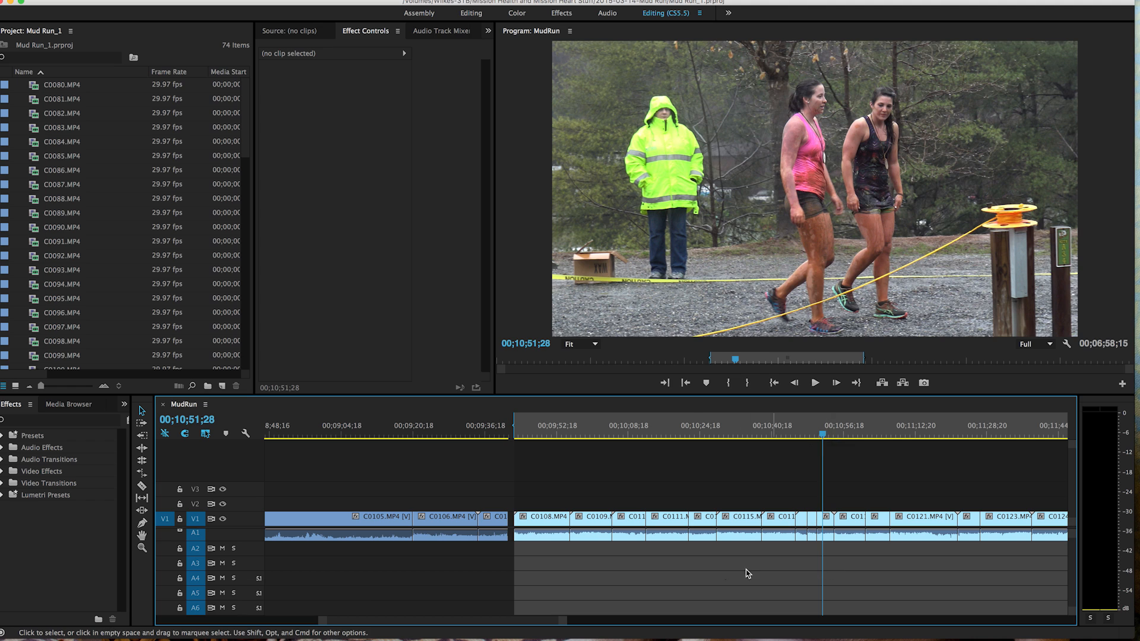
pyautogui.moveTo(841, 529)
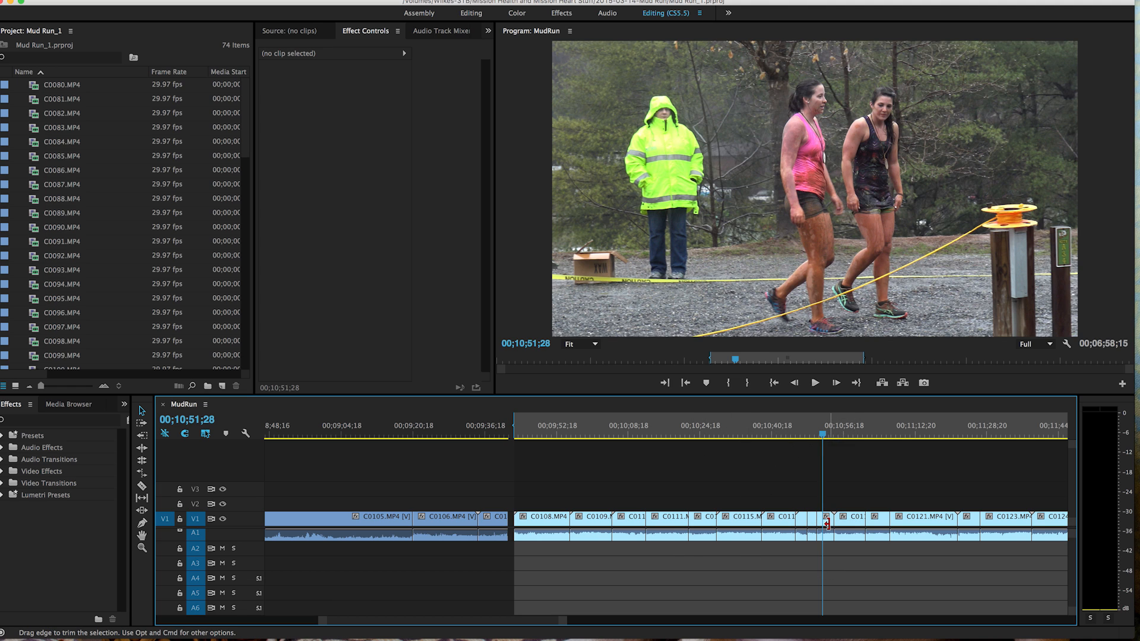
# Select clip C0117.MP4 on V1 so its Motion, Opacity and Volume controls show.
pyautogui.click(824, 519)
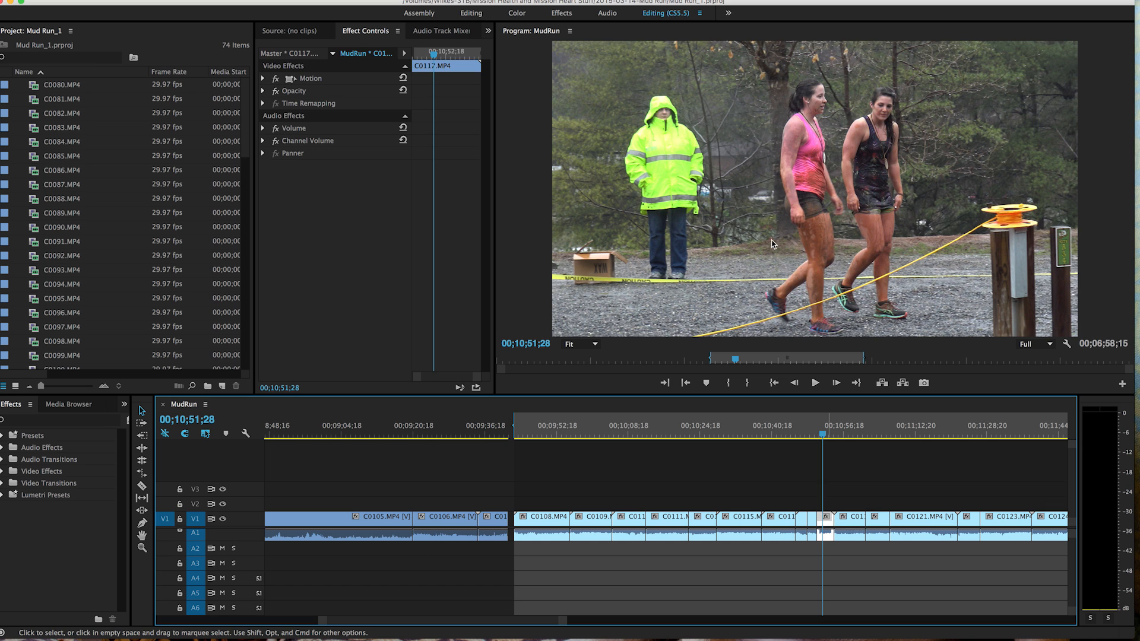
pyautogui.moveTo(548, 26)
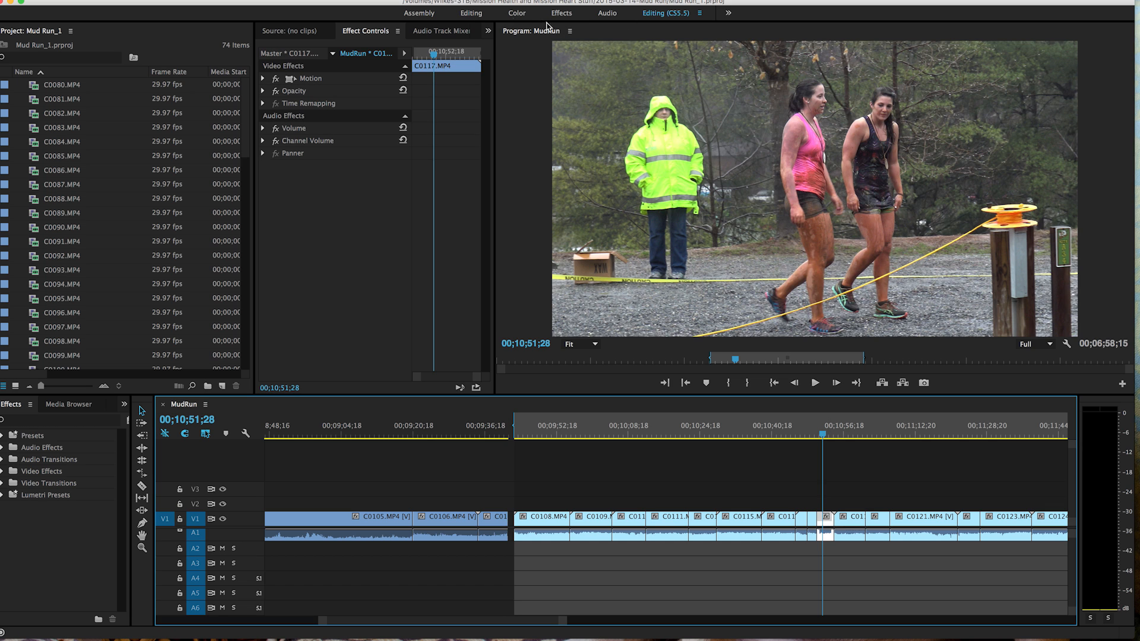
pyautogui.moveTo(656, 162)
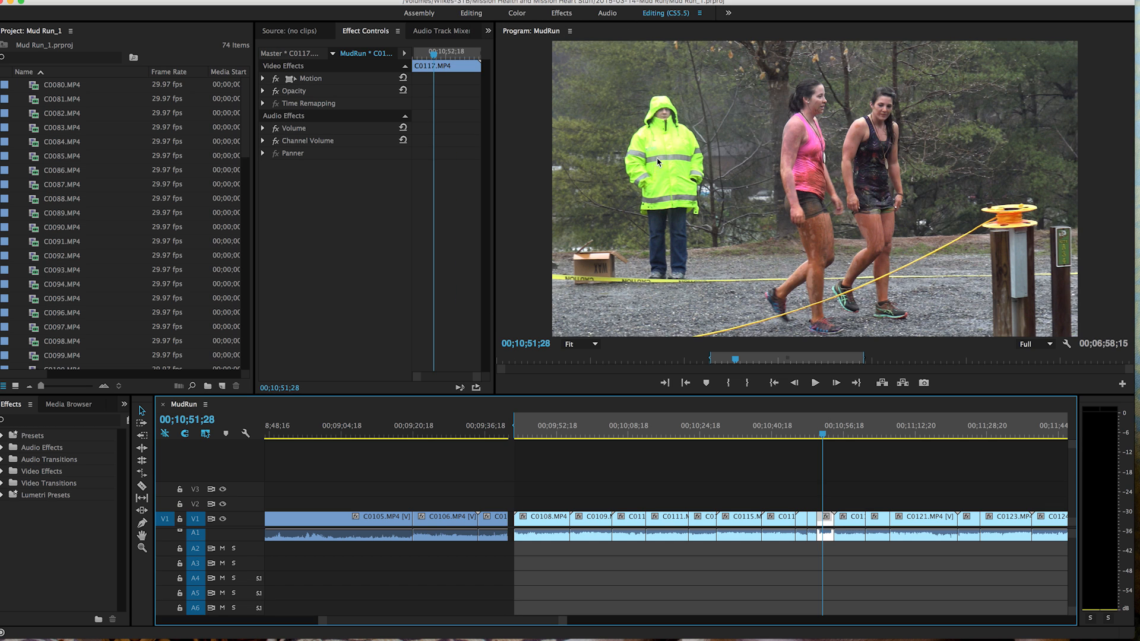
# In the Color workspace, grade with exposure -0.1, shadows 34.8 and temperature 10.5.
pyautogui.click(517, 12)
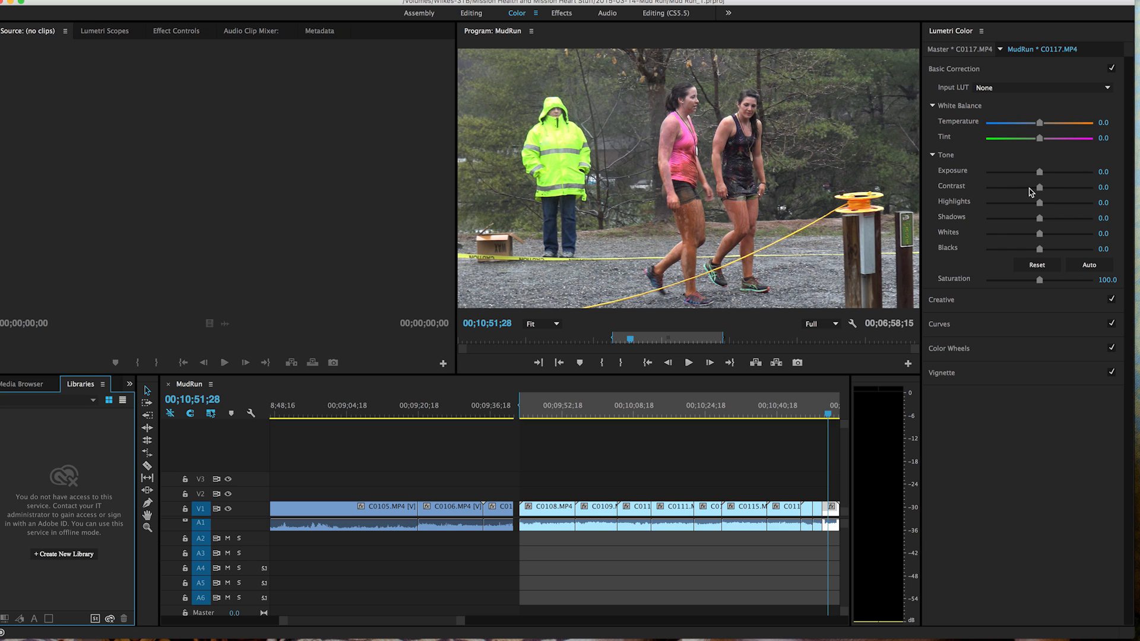
pyautogui.moveTo(1038, 171); pyautogui.dragTo(1028, 171)
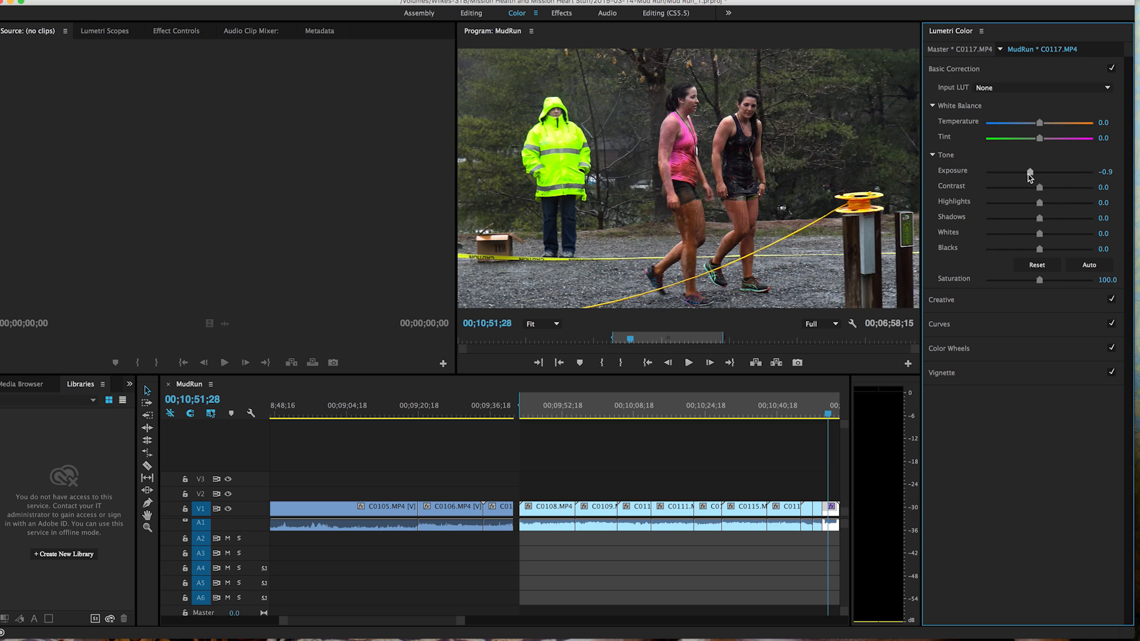
pyautogui.moveTo(1028, 171); pyautogui.dragTo(1040, 171)
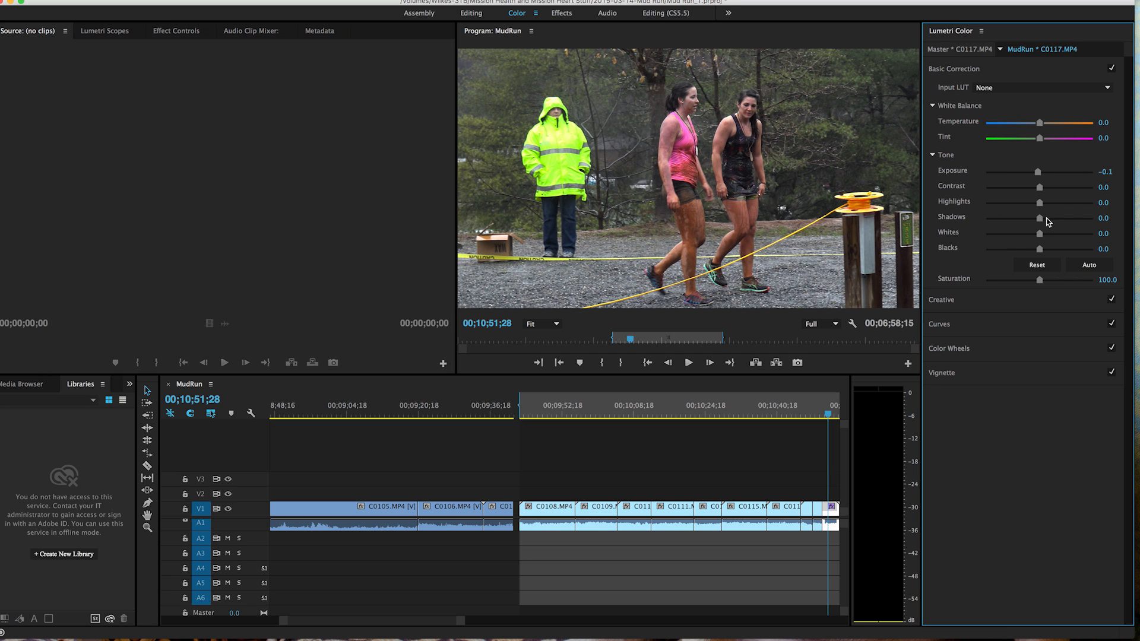
pyautogui.moveTo(1039, 217); pyautogui.dragTo(1057, 218)
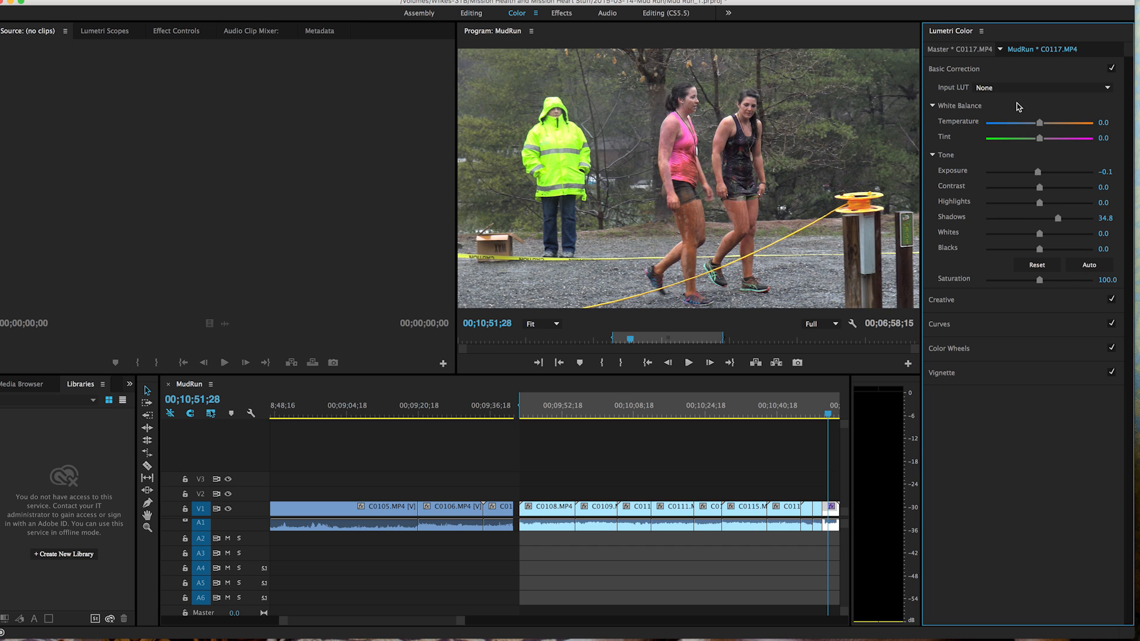
pyautogui.moveTo(1038, 123); pyautogui.dragTo(1046, 123)
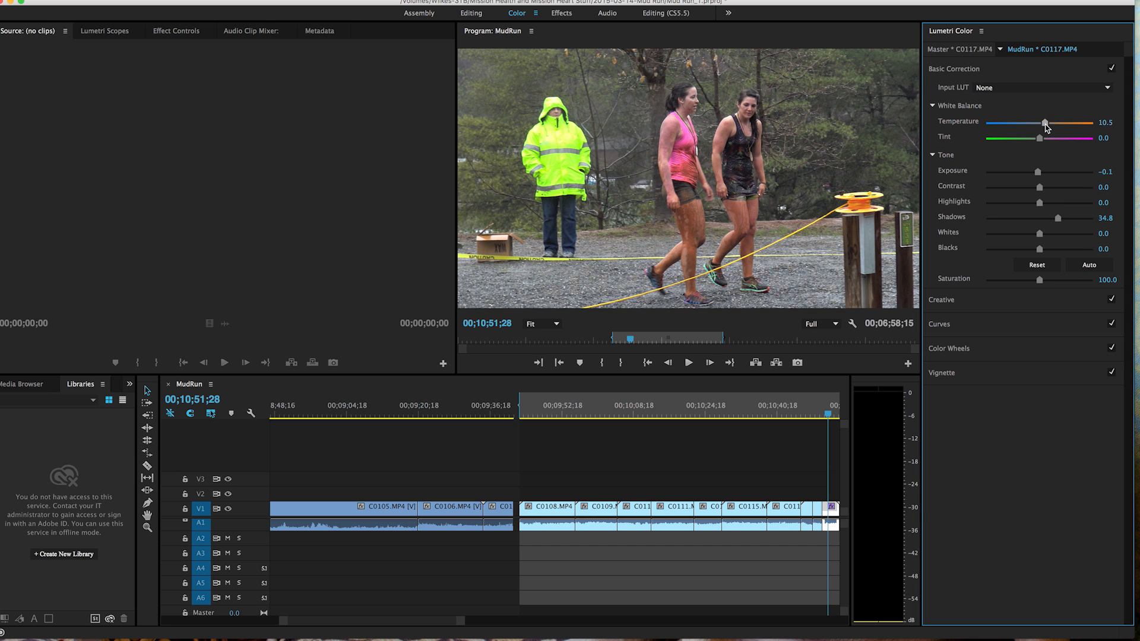
pyautogui.moveTo(1045, 122); pyautogui.dragTo(1053, 123)
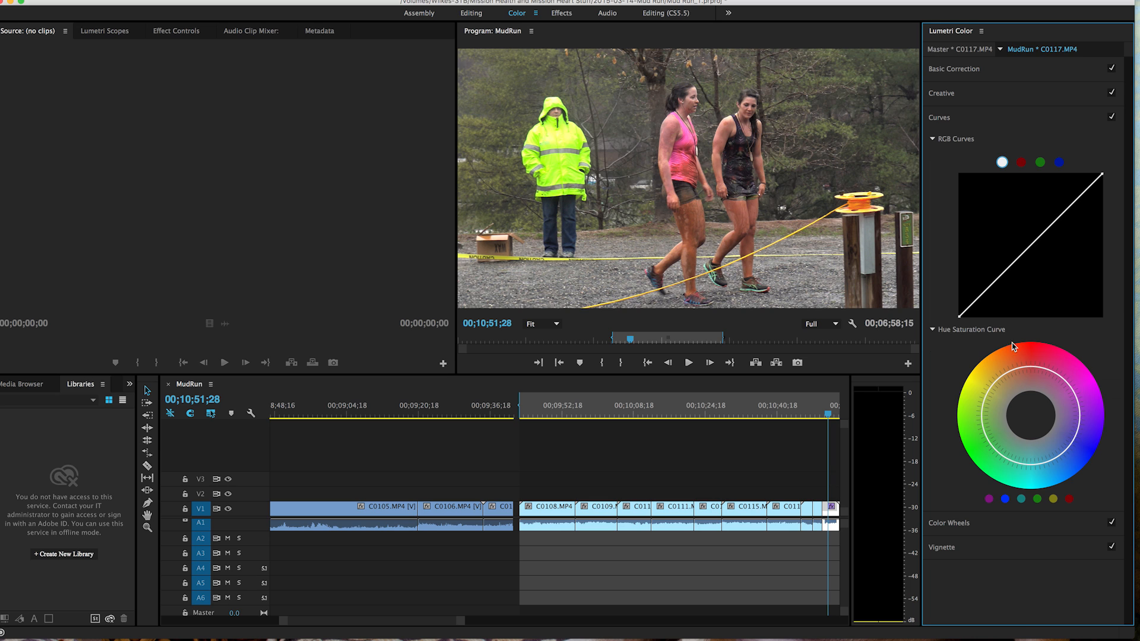
pyautogui.moveTo(1022, 366)
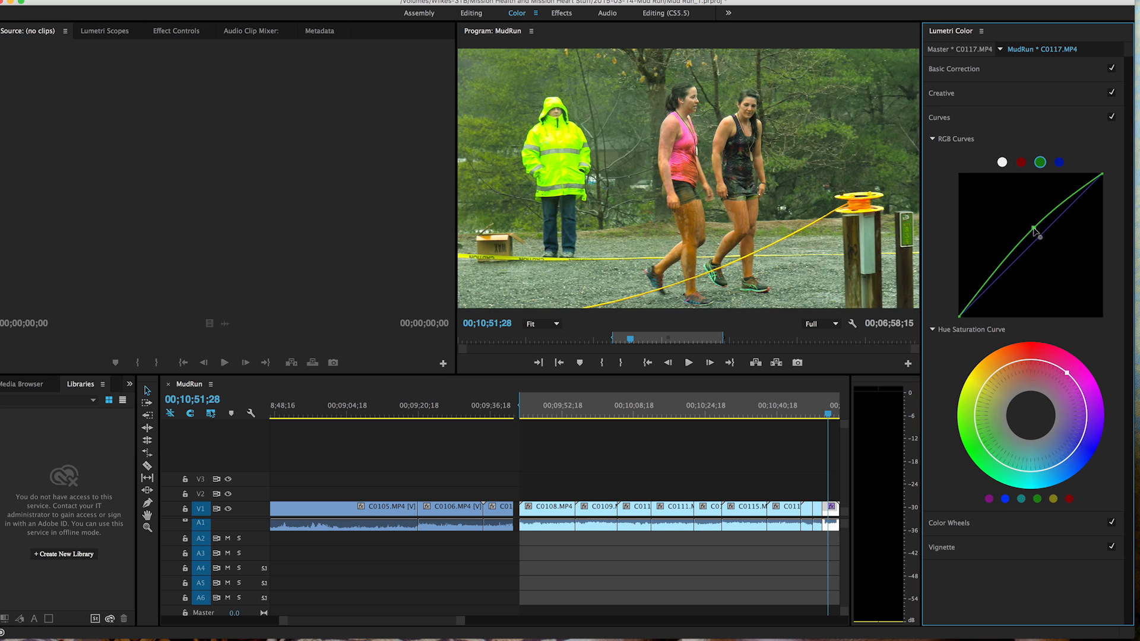
# Straighten the bent green RGB curve back to a line.
pyautogui.moveTo(1038, 233); pyautogui.dragTo(1045, 244)
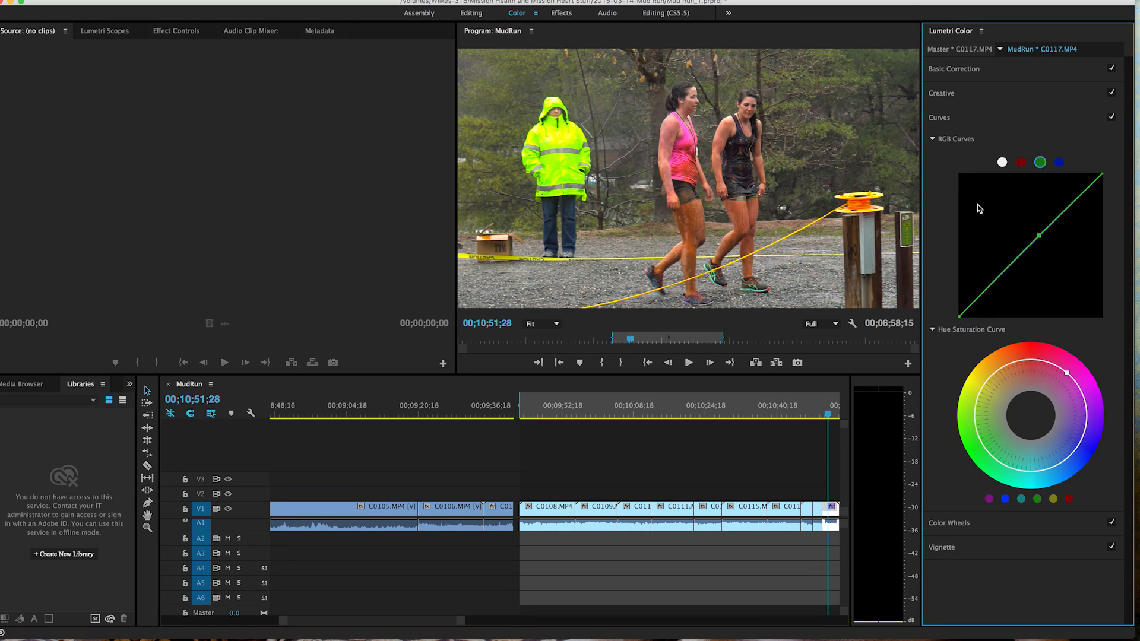
pyautogui.moveTo(1023, 114)
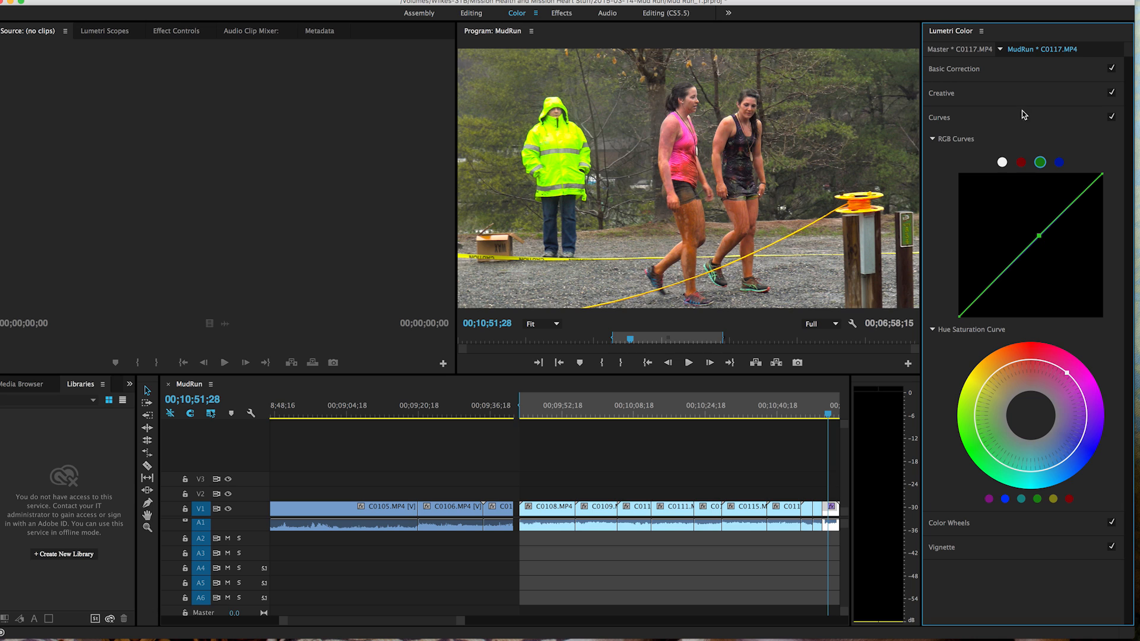
pyautogui.moveTo(1055, 589)
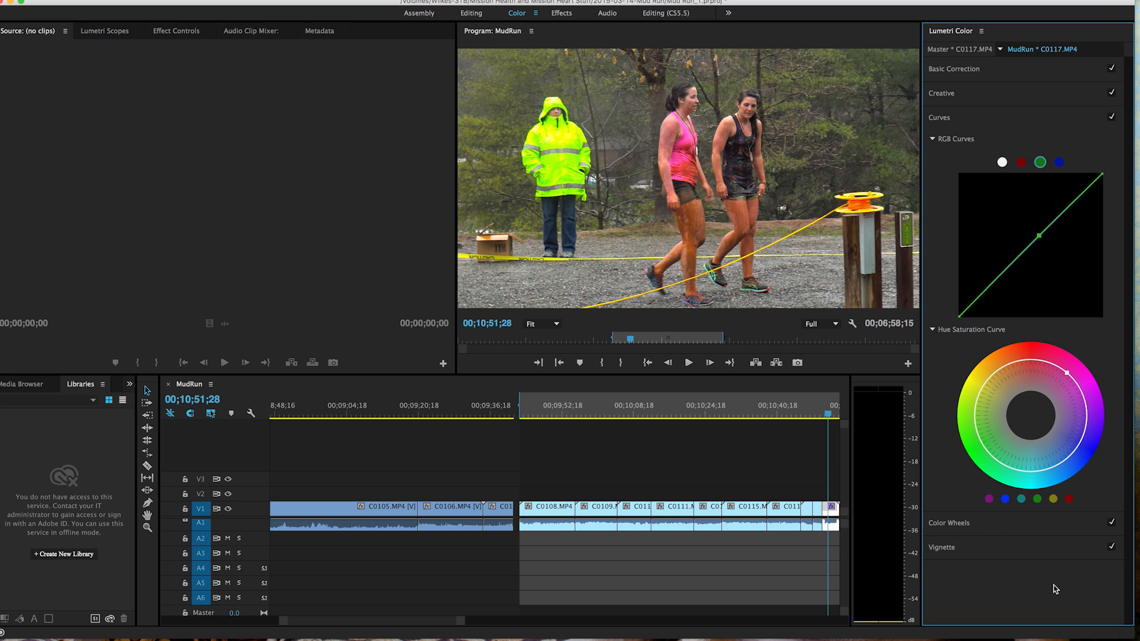
pyautogui.moveTo(993, 283)
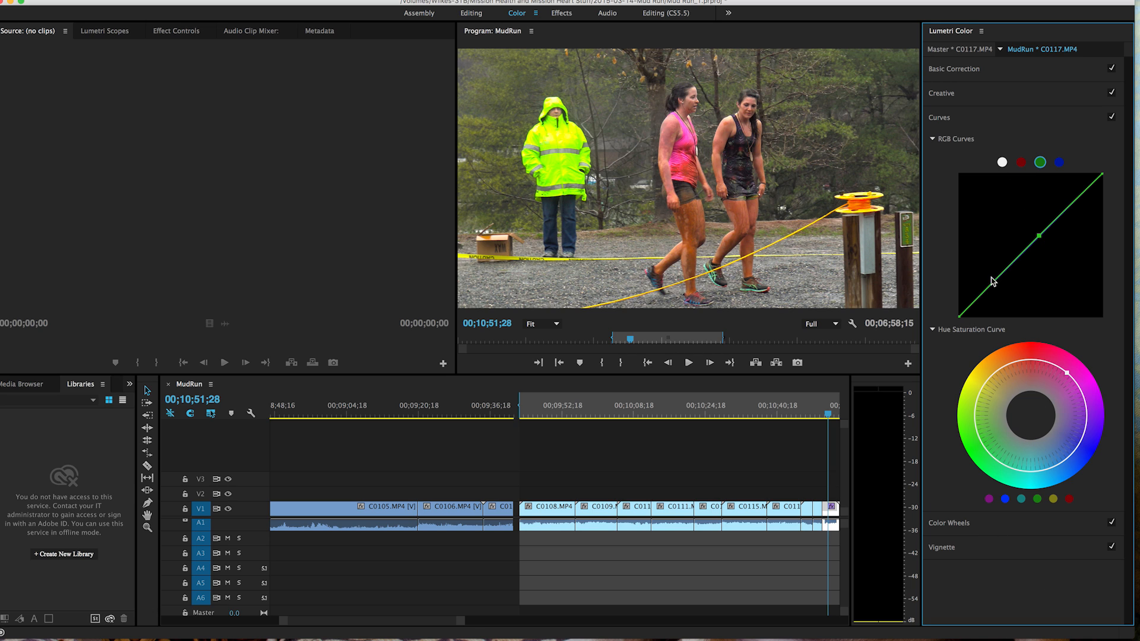
pyautogui.moveTo(951, 72)
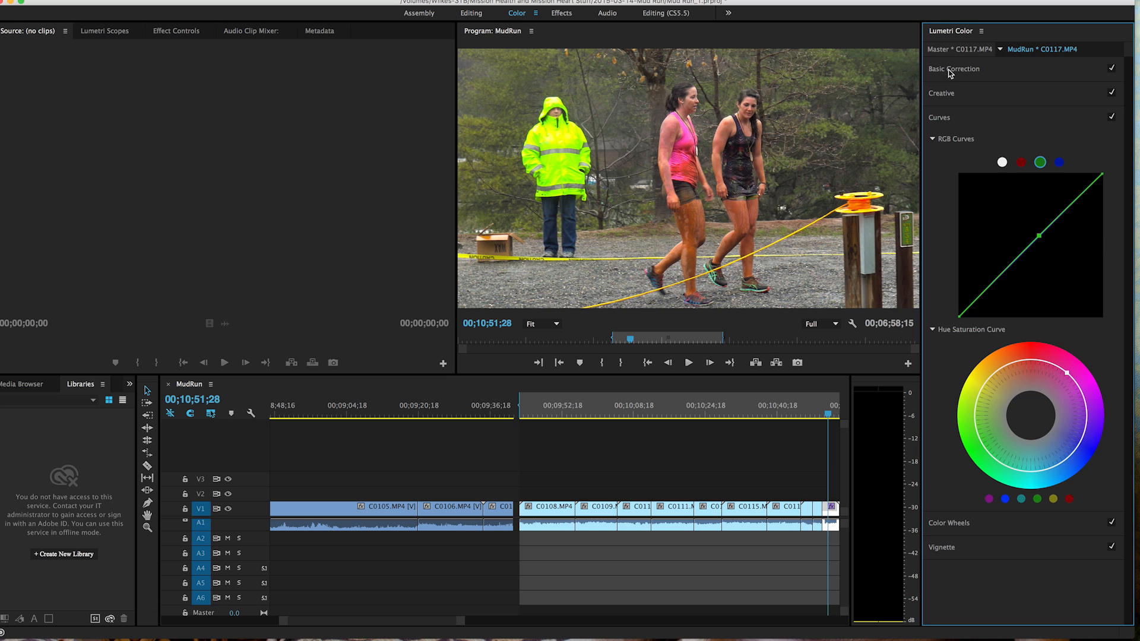
# Compare the grade by toggling Basic Correction off and back on.
pyautogui.click(954, 69)
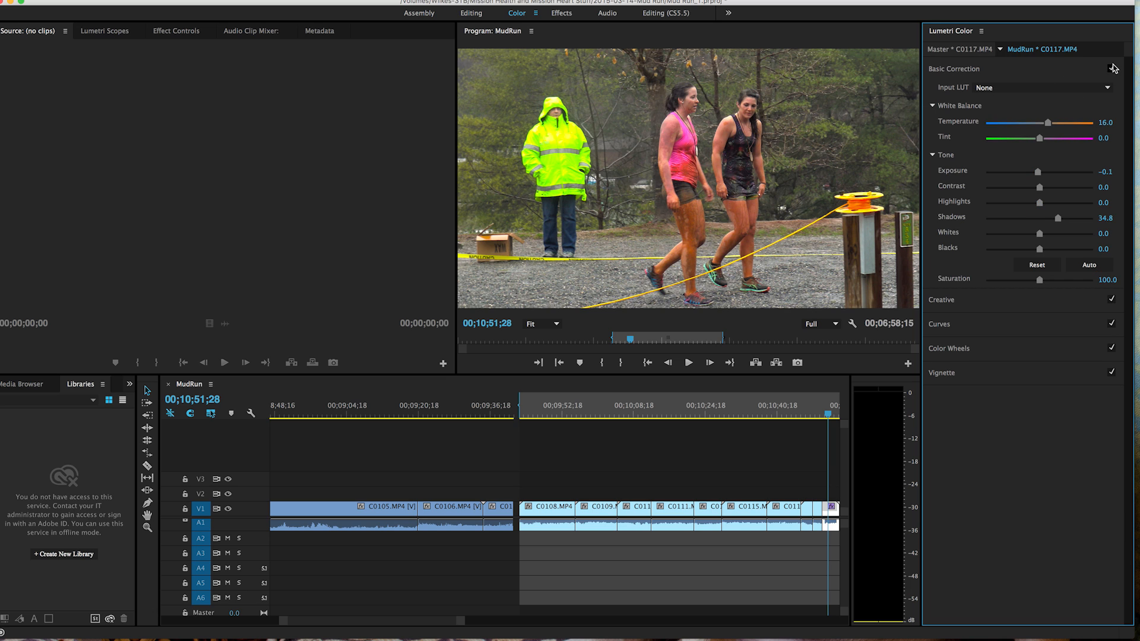
pyautogui.moveTo(1113, 70)
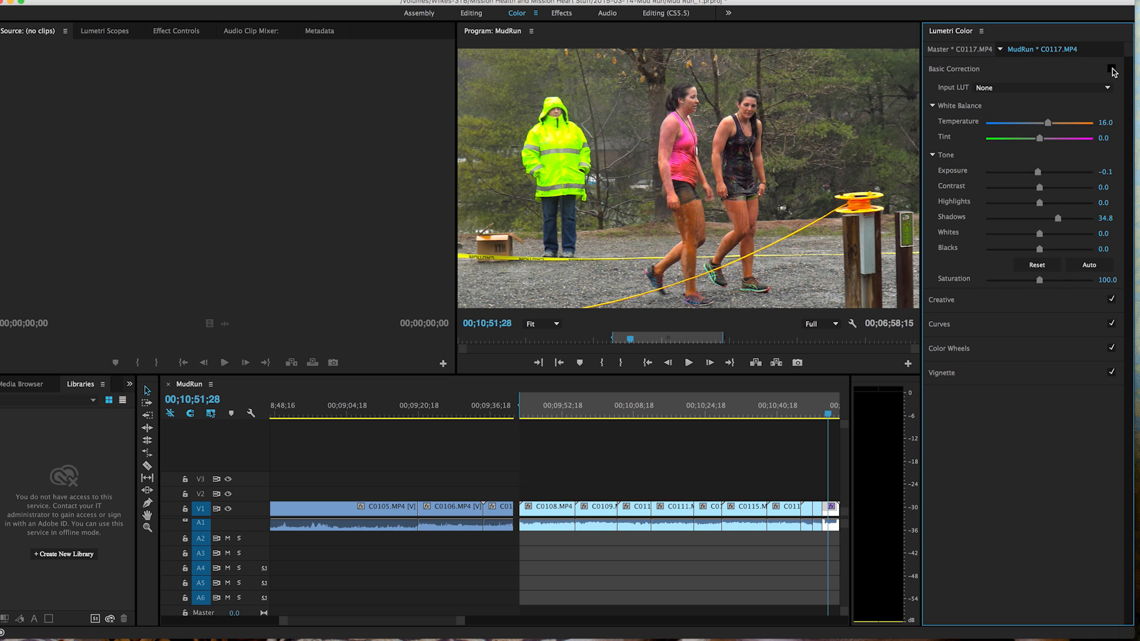
pyautogui.click(1111, 69)
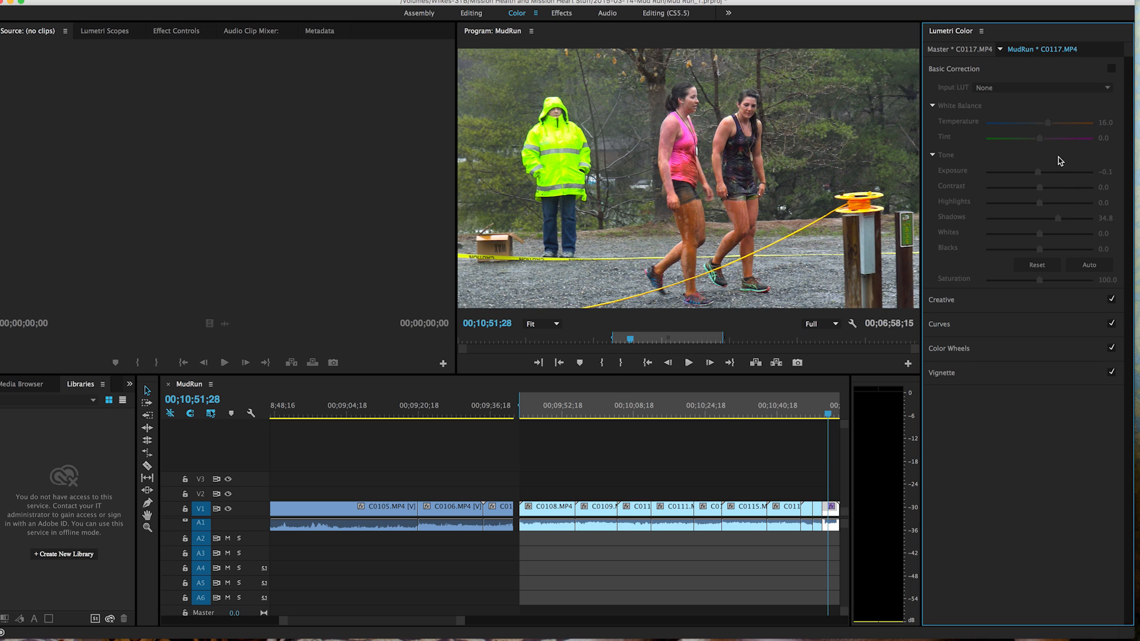
pyautogui.click(1112, 69)
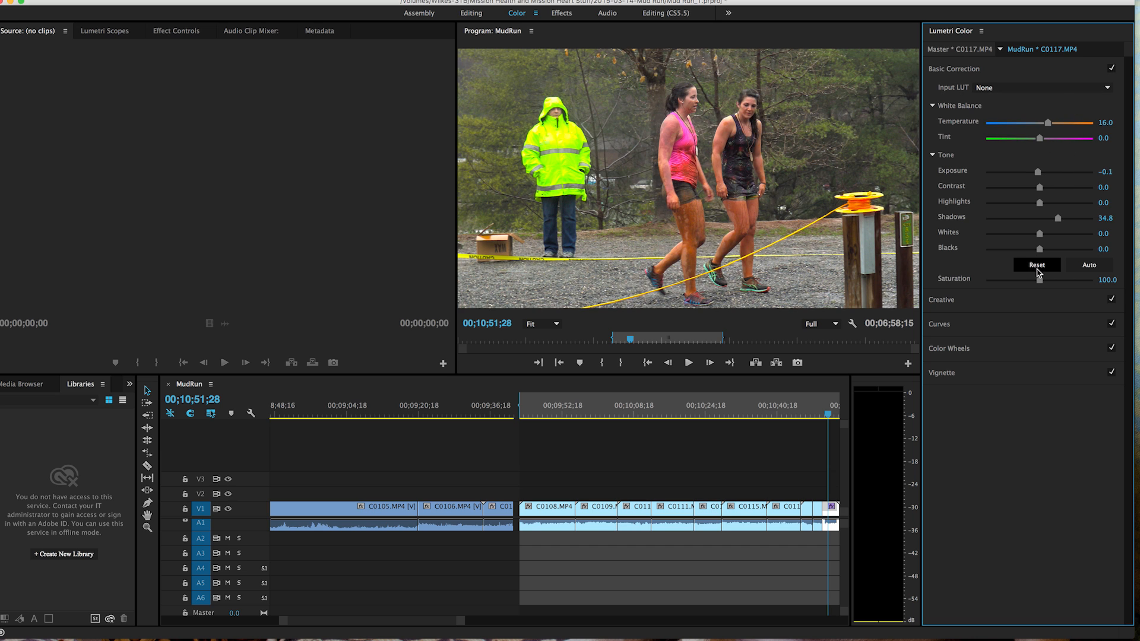
# Reset all tone adjustments to zero and set temperature near neutral at -0.6.
pyautogui.click(1036, 264)
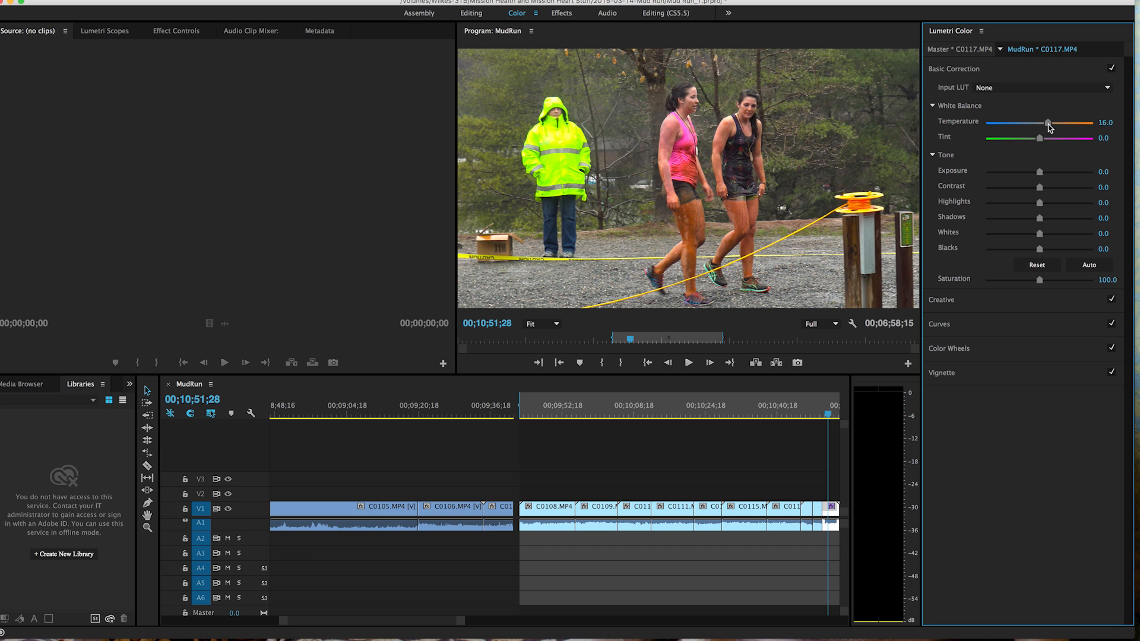
pyautogui.moveTo(1049, 124); pyautogui.dragTo(1036, 124)
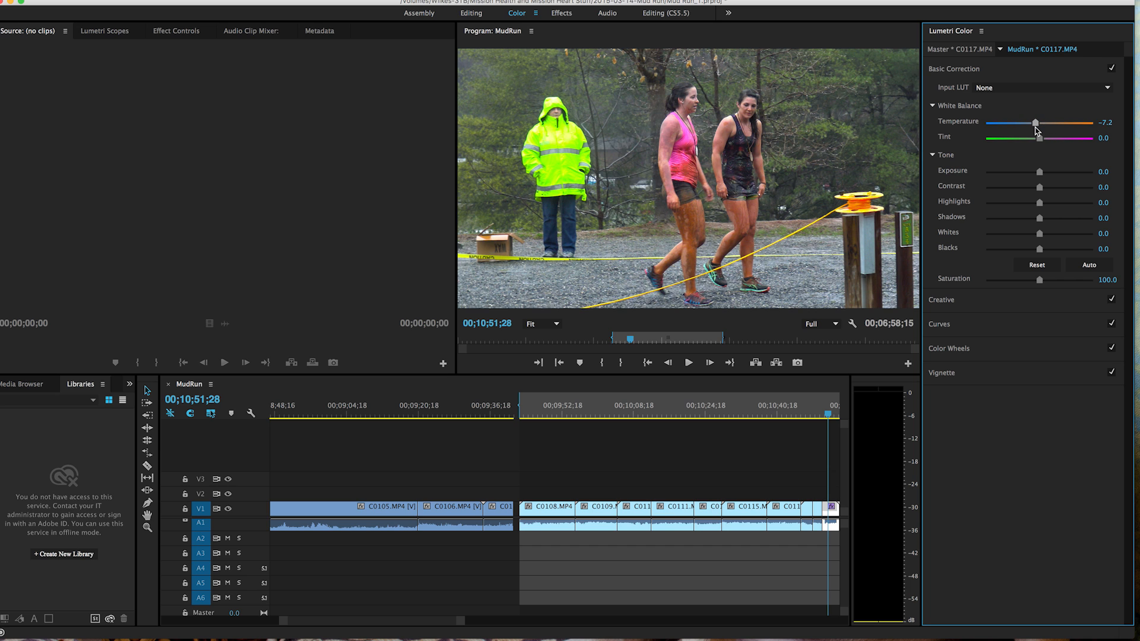
pyautogui.moveTo(1036, 122); pyautogui.dragTo(1038, 123)
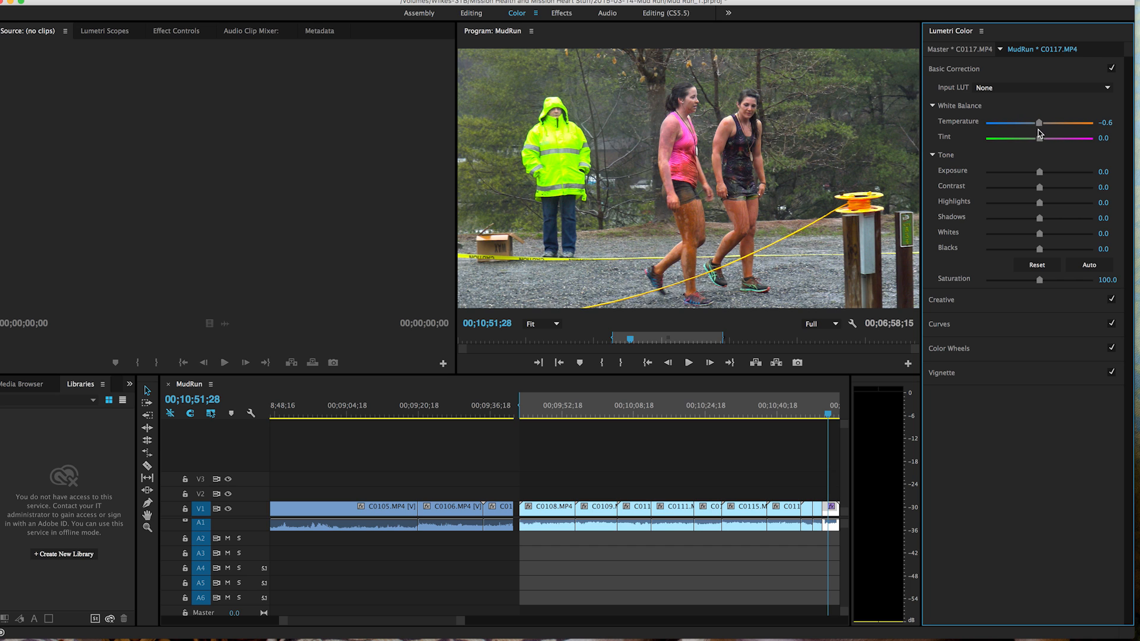
# Bend the red RGB curve downward for a cooler, teal-tinted look.
pyautogui.click(938, 117)
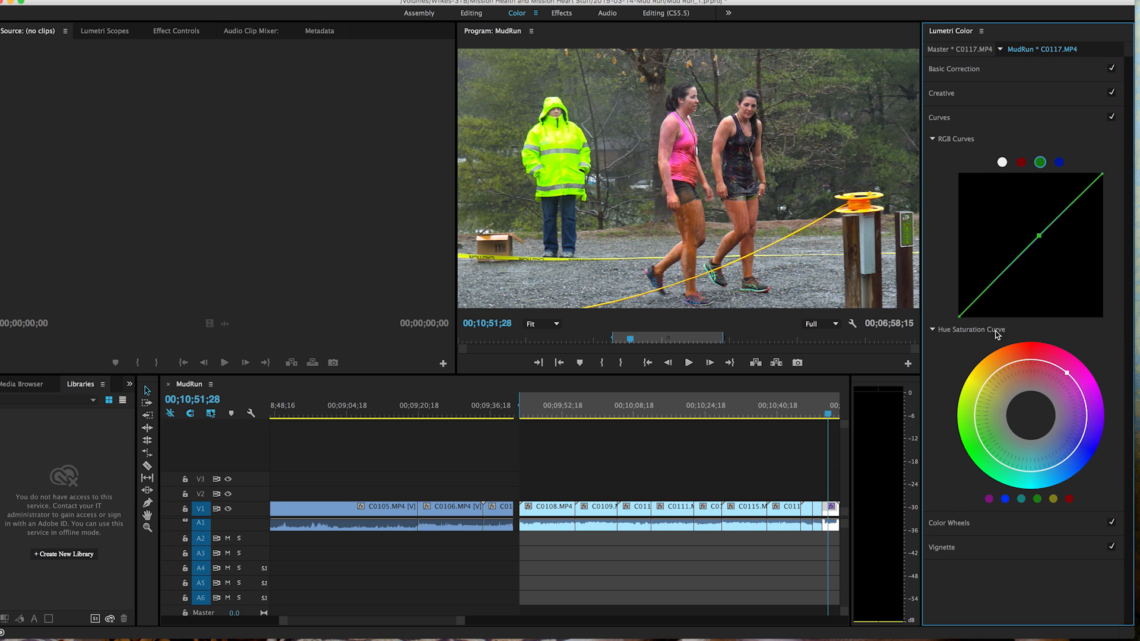
pyautogui.moveTo(1029, 213)
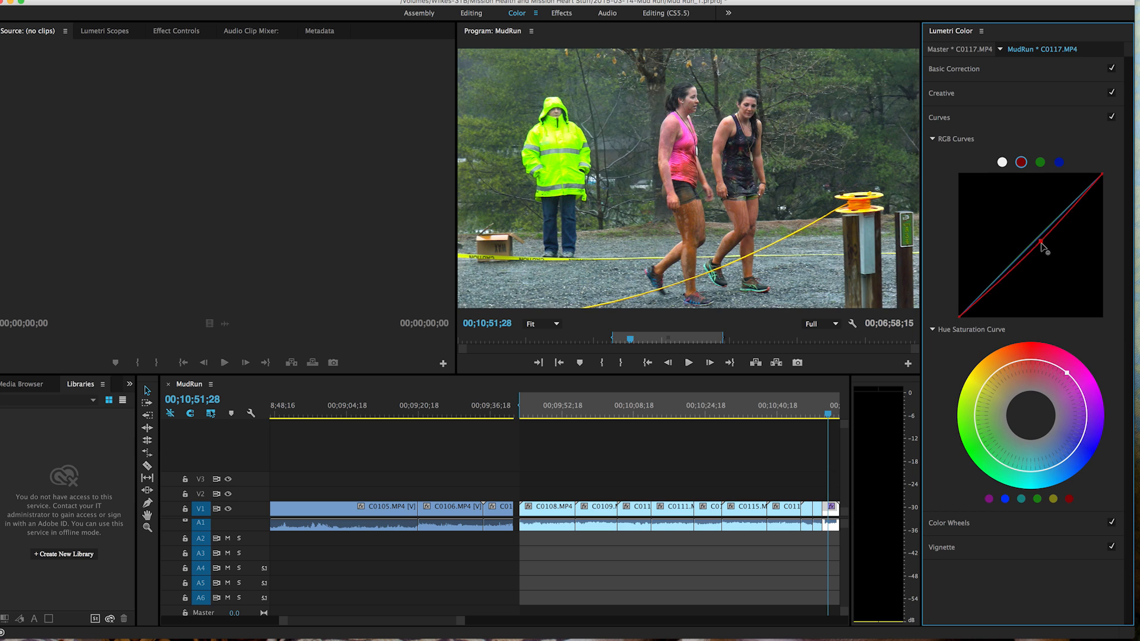
pyautogui.moveTo(1046, 247); pyautogui.dragTo(1047, 251)
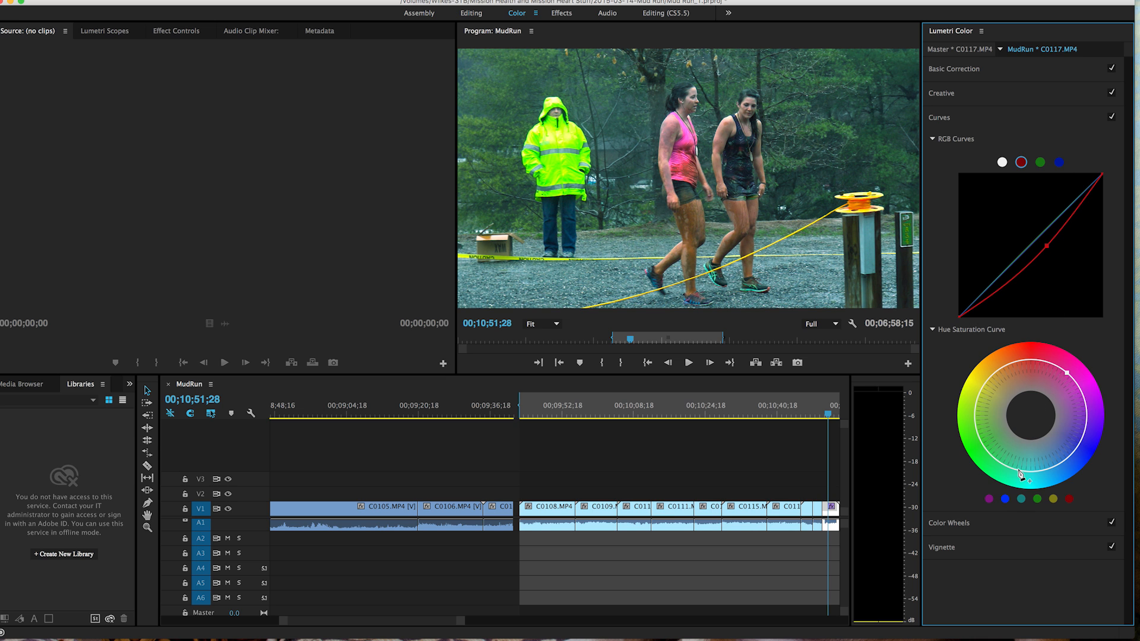
pyautogui.moveTo(1069, 84)
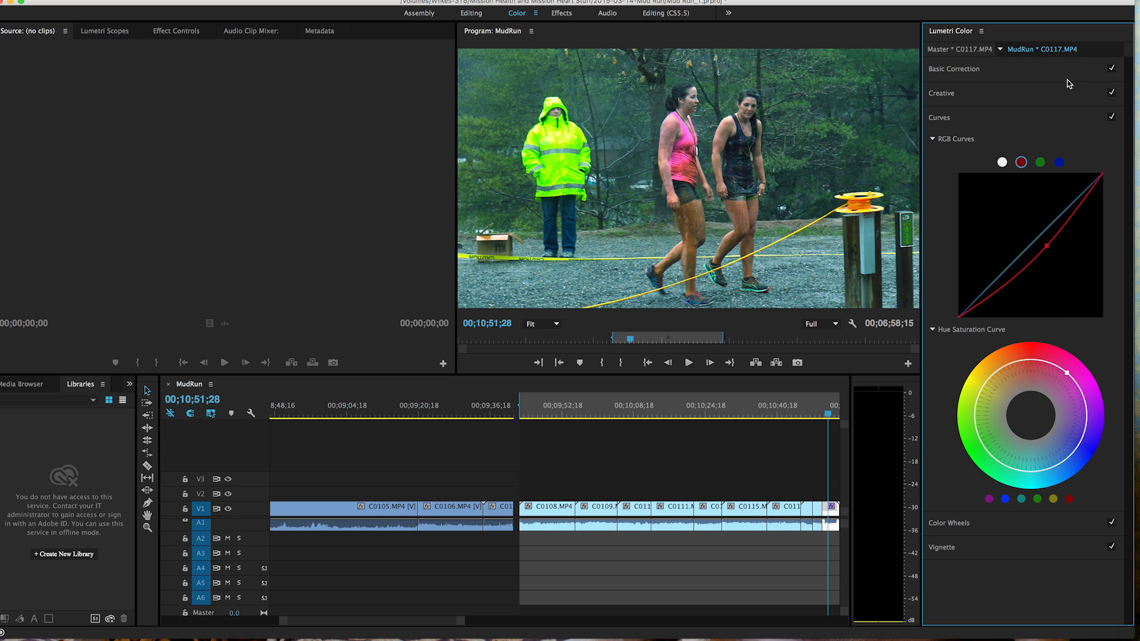
pyautogui.moveTo(973, 89)
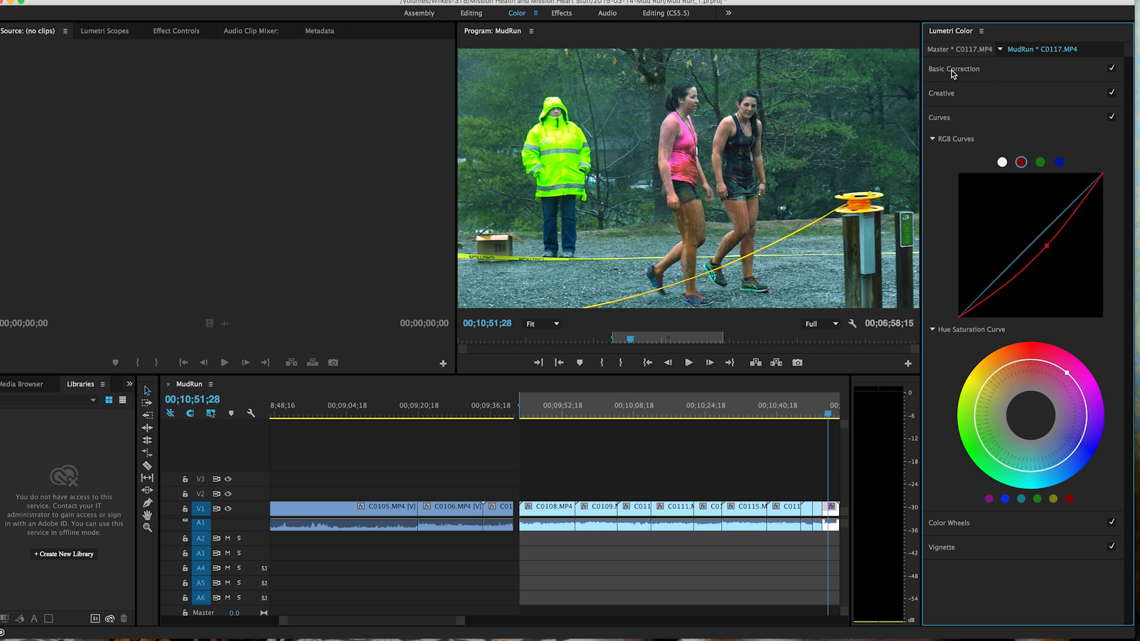
# Show Basic Correction again and switch it back on, keeping temperature -0.6.
pyautogui.click(953, 69)
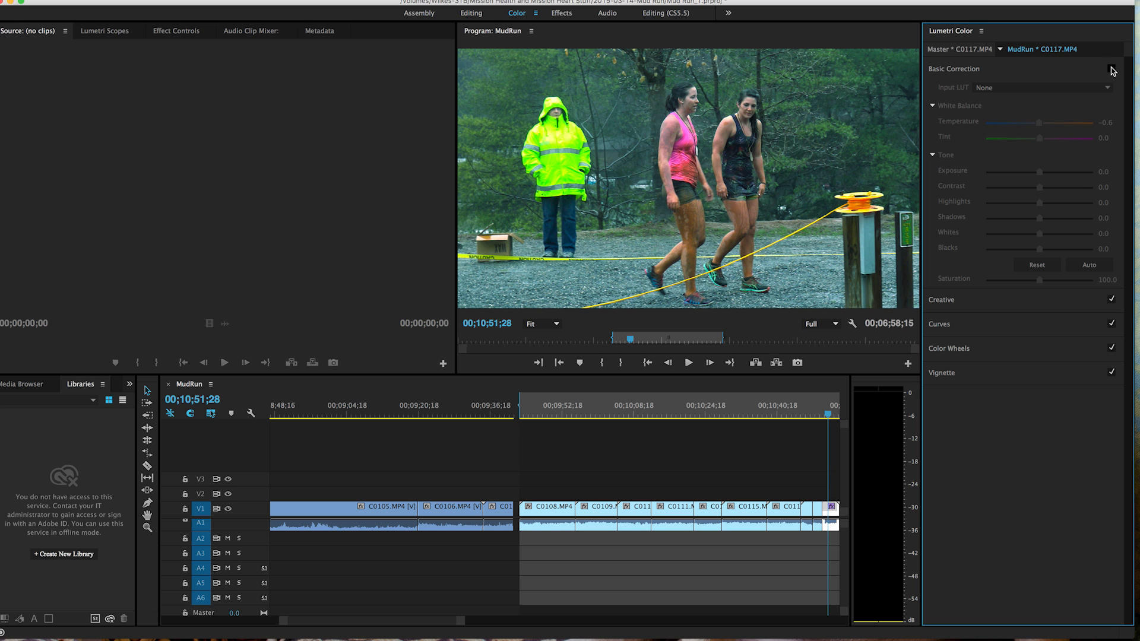
pyautogui.click(1112, 69)
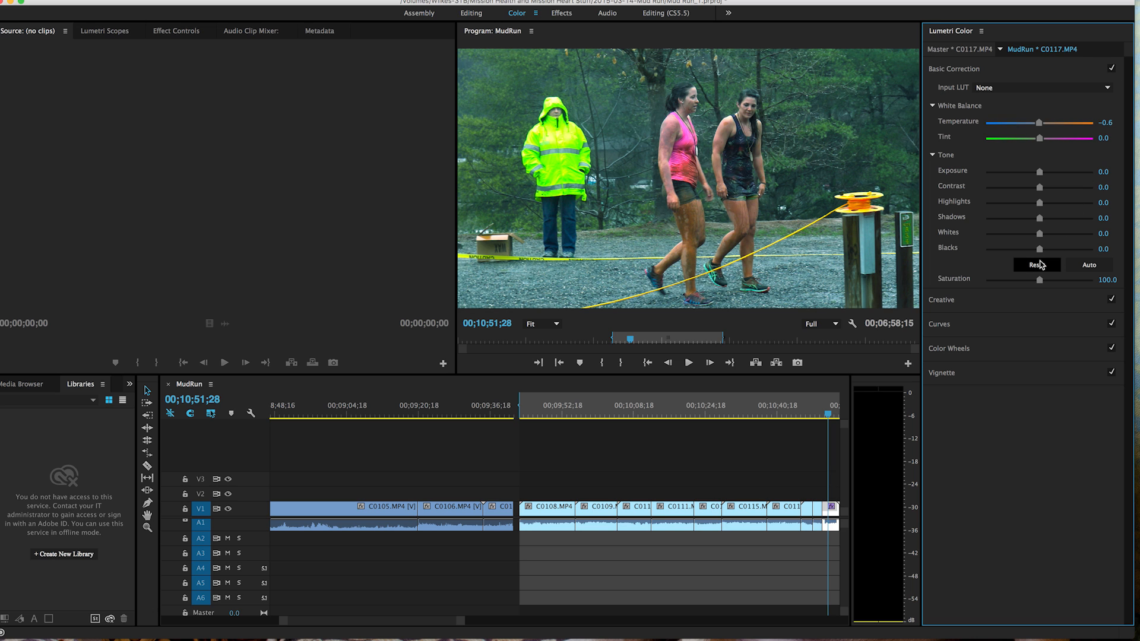
pyautogui.moveTo(973, 340)
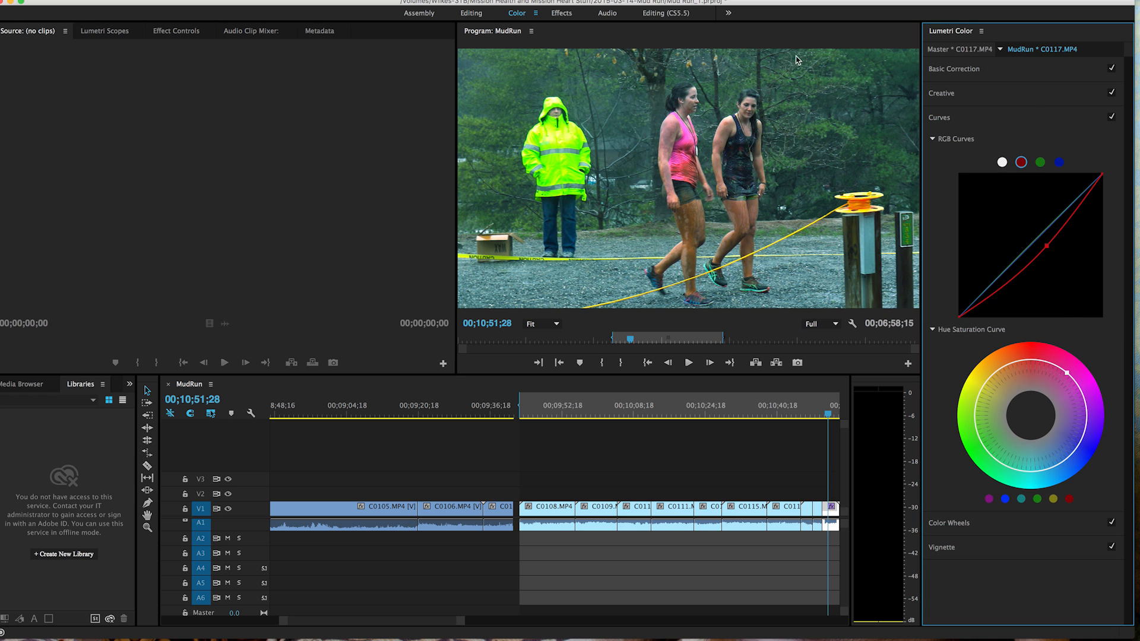
pyautogui.moveTo(1009, 59)
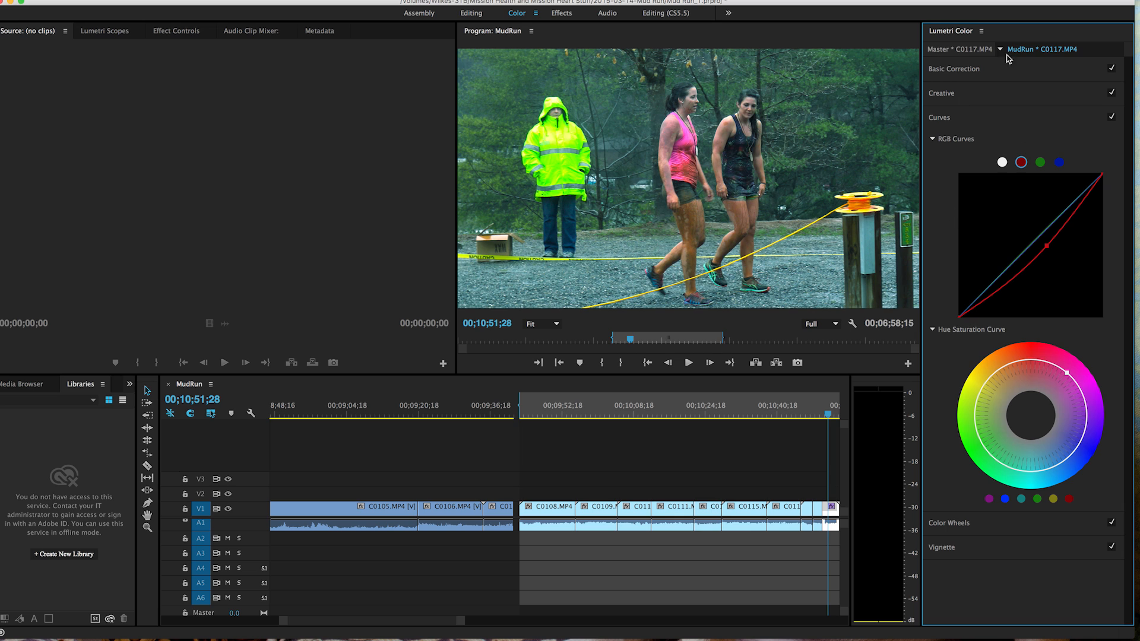
pyautogui.moveTo(1009, 292)
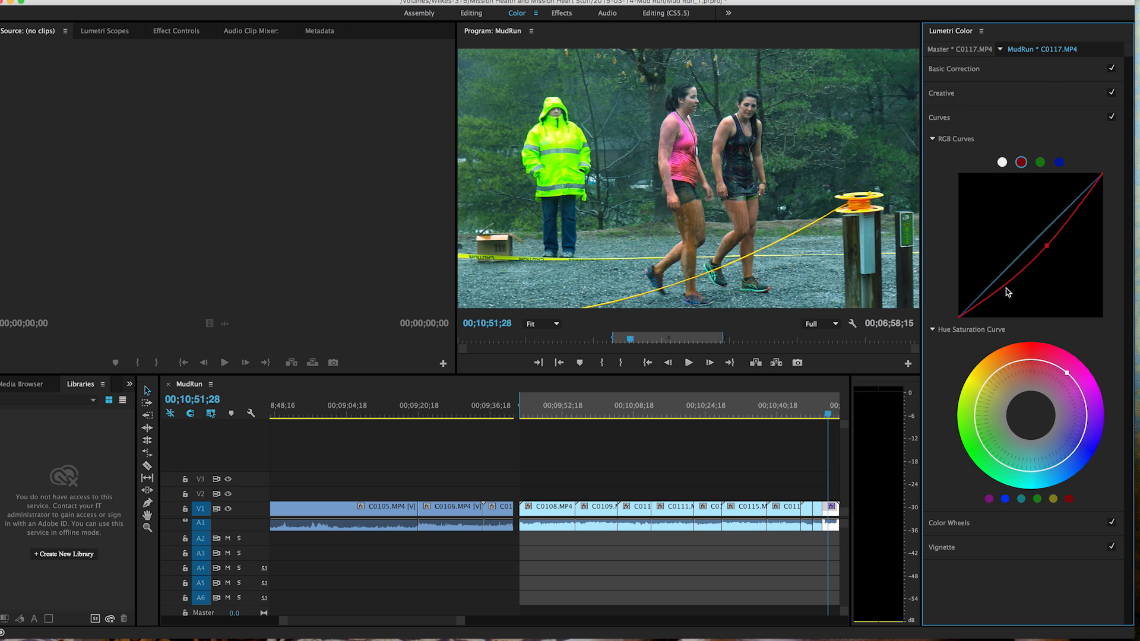
pyautogui.moveTo(1064, 434)
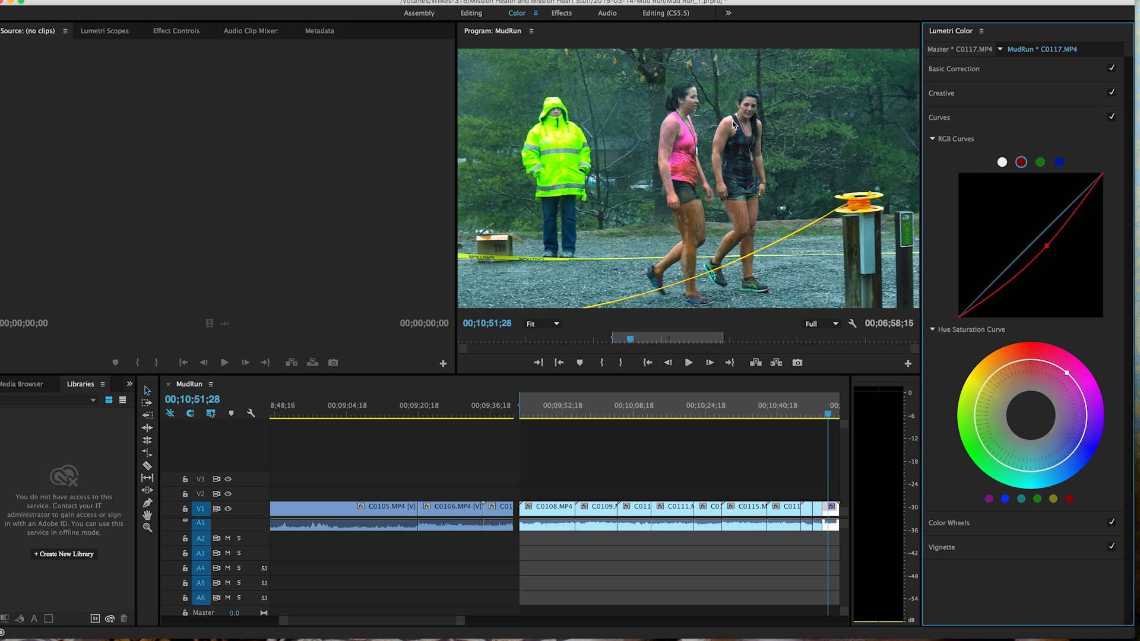
pyautogui.moveTo(980, 80)
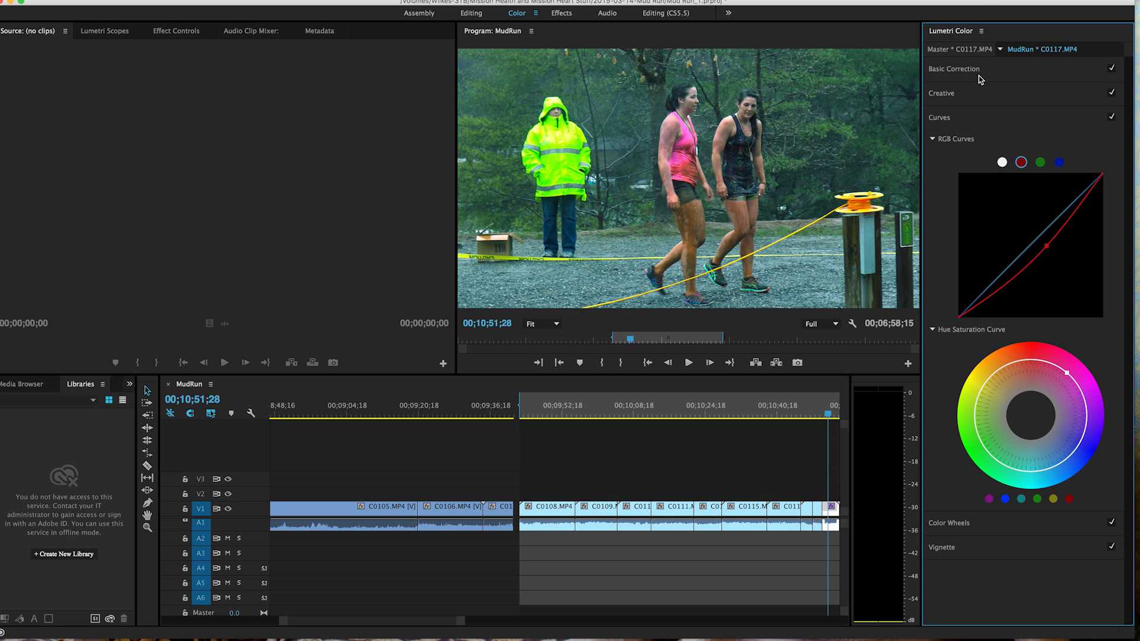
pyautogui.moveTo(699, 151)
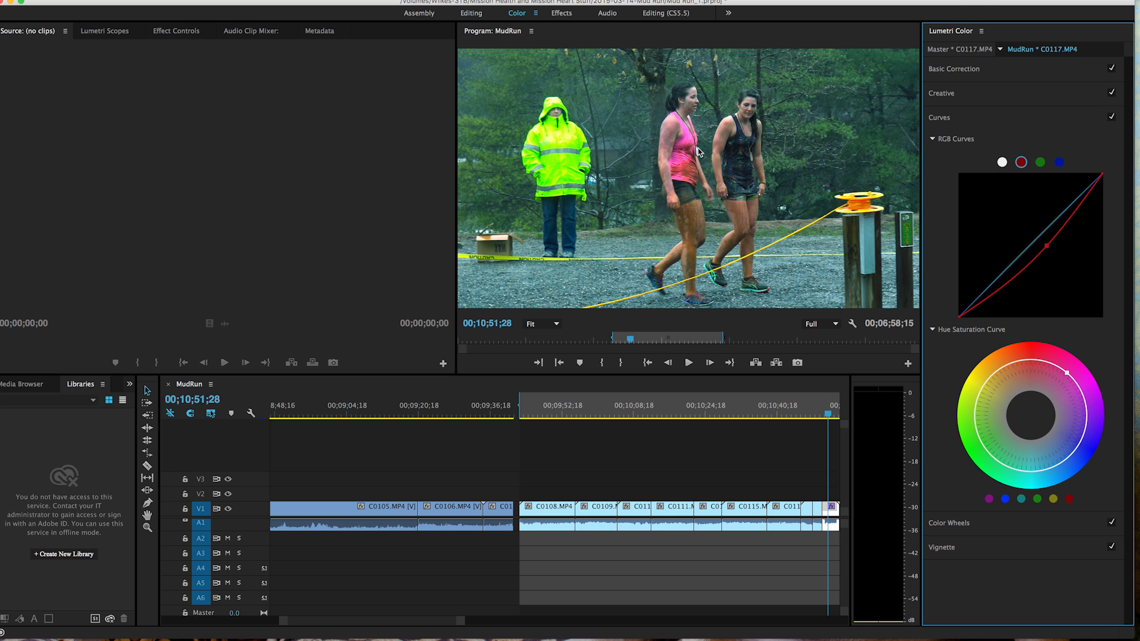
# Set Basic Correction contrast 34.8, highlights -37.0 and shadows -28.2.
pyautogui.click(954, 69)
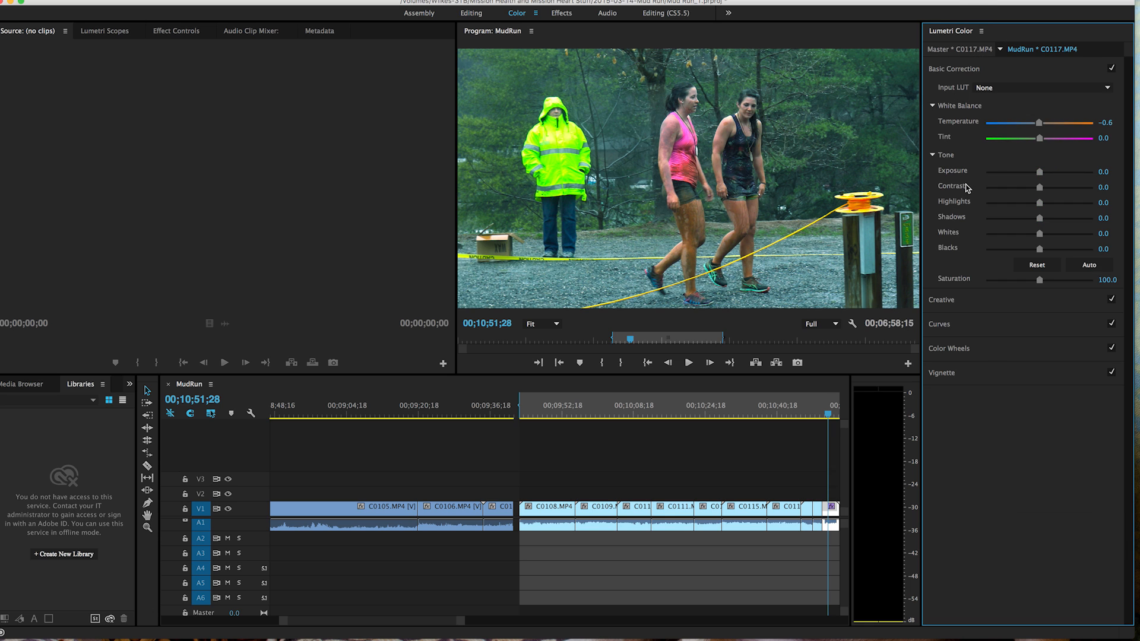
pyautogui.moveTo(1062, 187); pyautogui.dragTo(1038, 187)
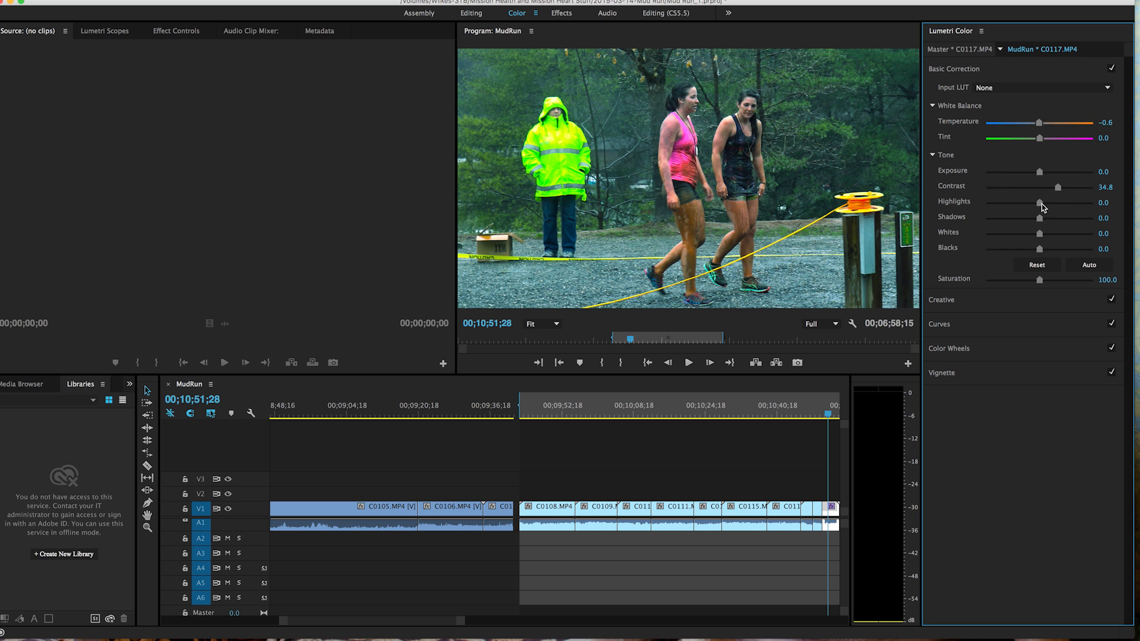
pyautogui.moveTo(1038, 201); pyautogui.dragTo(1018, 202)
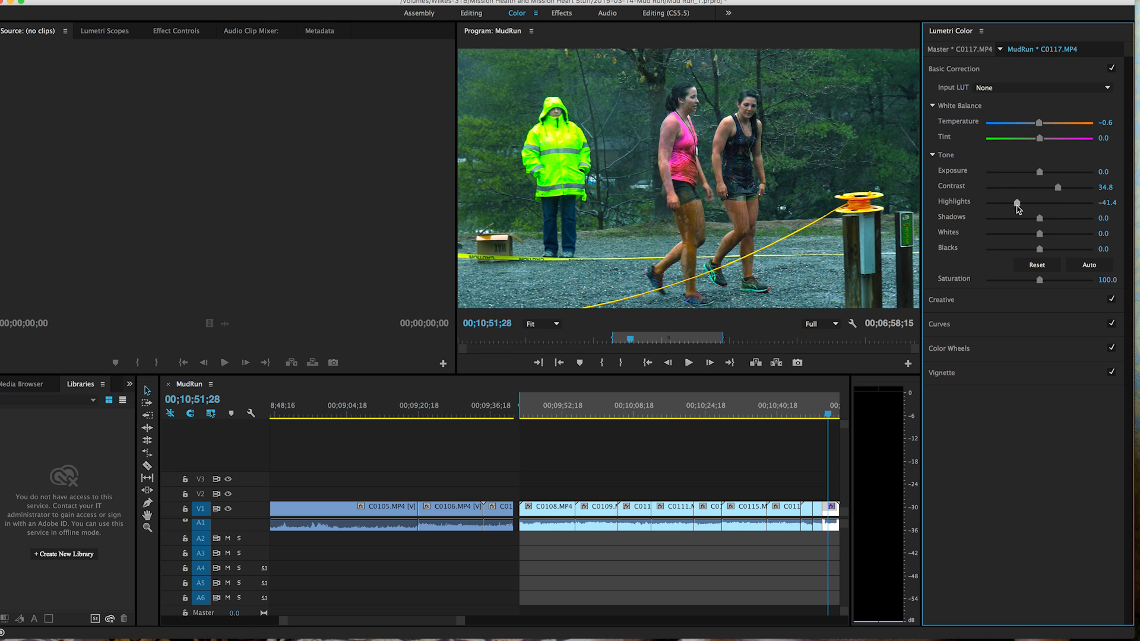
pyautogui.moveTo(1038, 217); pyautogui.dragTo(1018, 219)
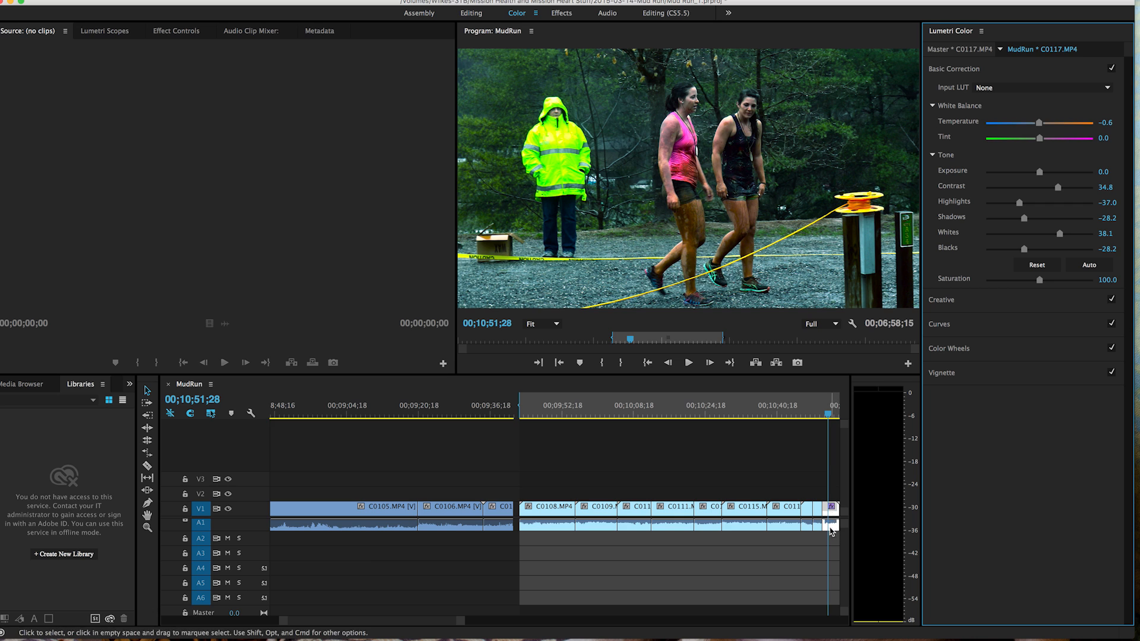
pyautogui.moveTo(657, 36)
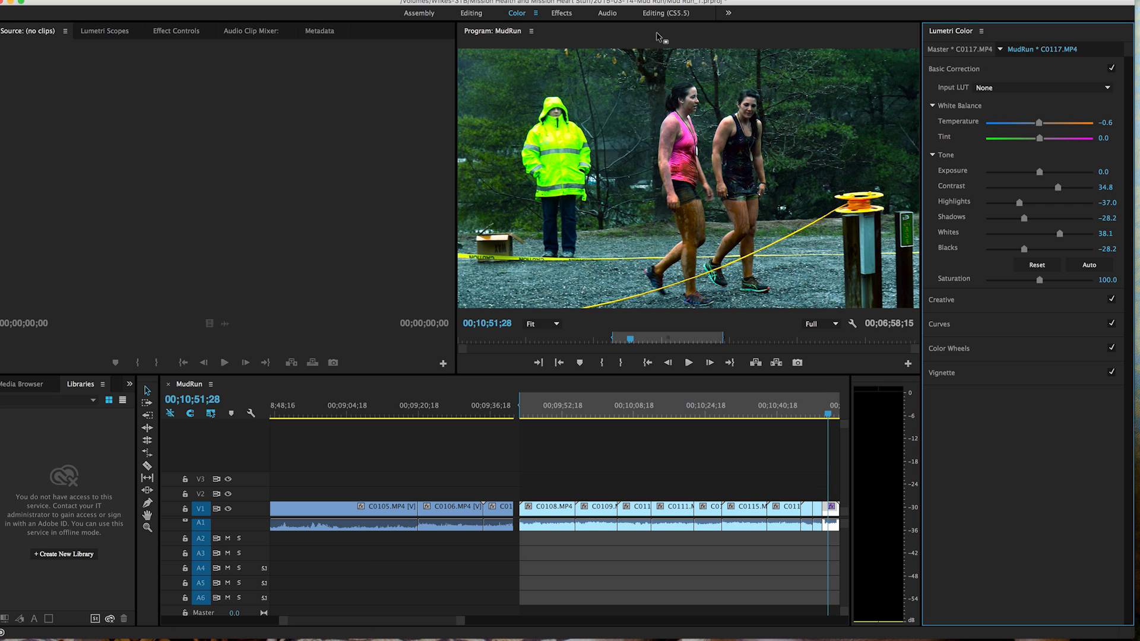
pyautogui.moveTo(695, 20)
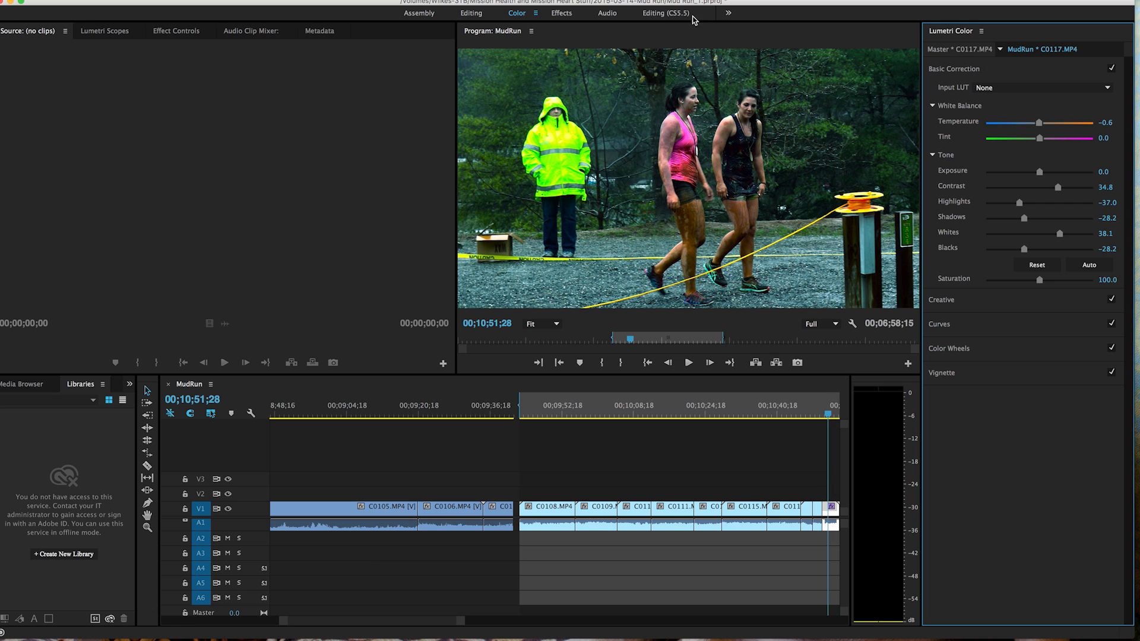
pyautogui.moveTo(661, 15)
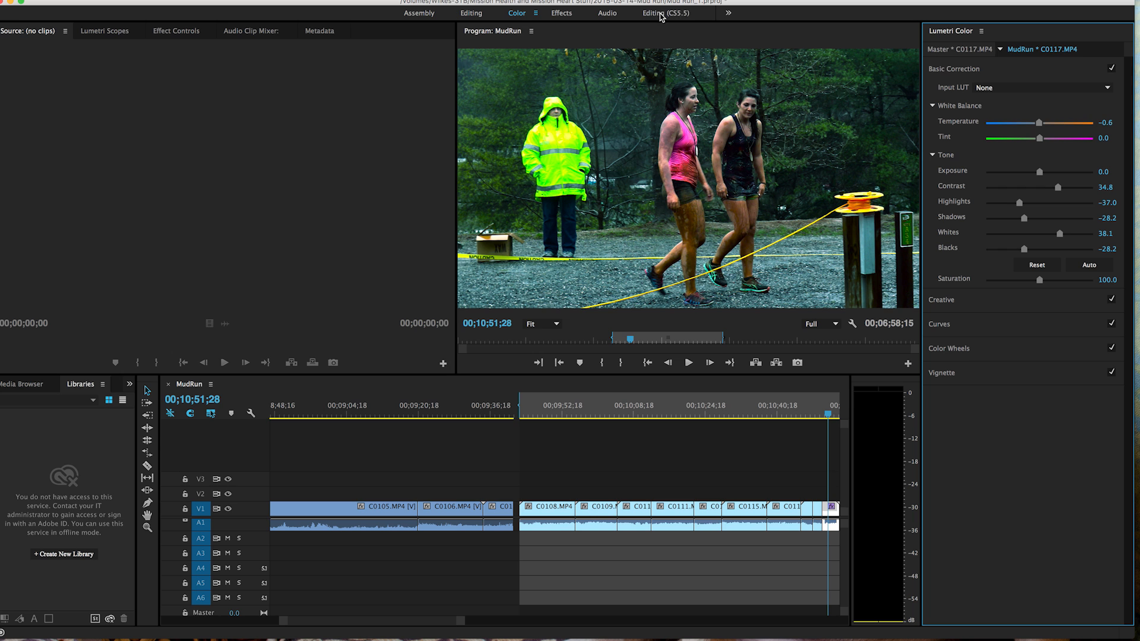
pyautogui.moveTo(660, 18)
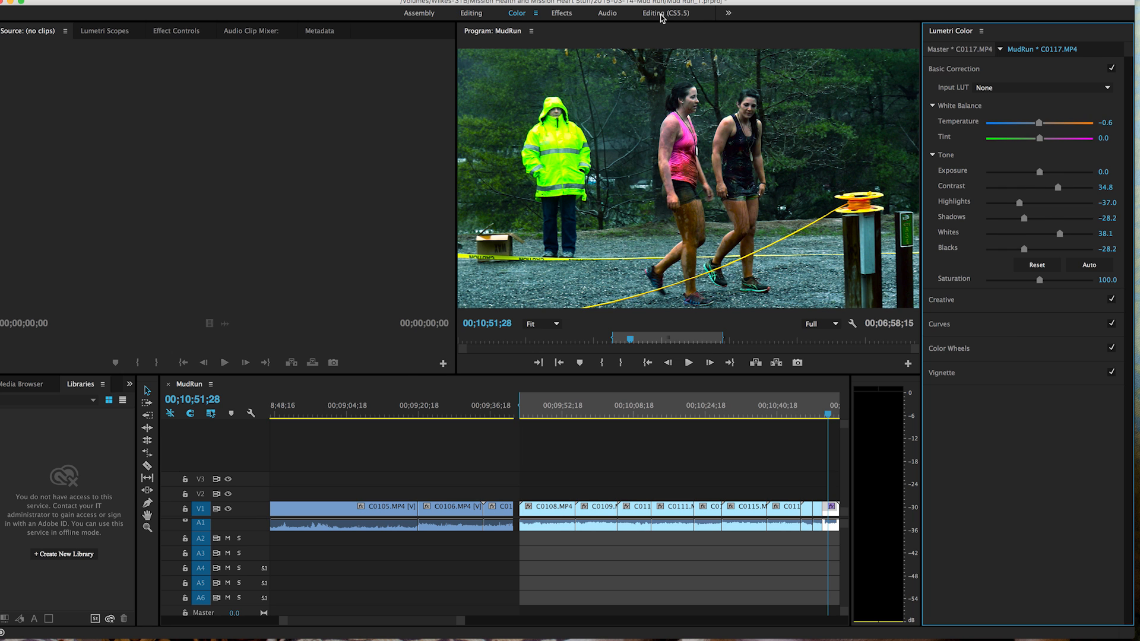
# Return to the Editing workspace, where Lumetri Color is listed among C0117's effects.
pyautogui.click(652, 13)
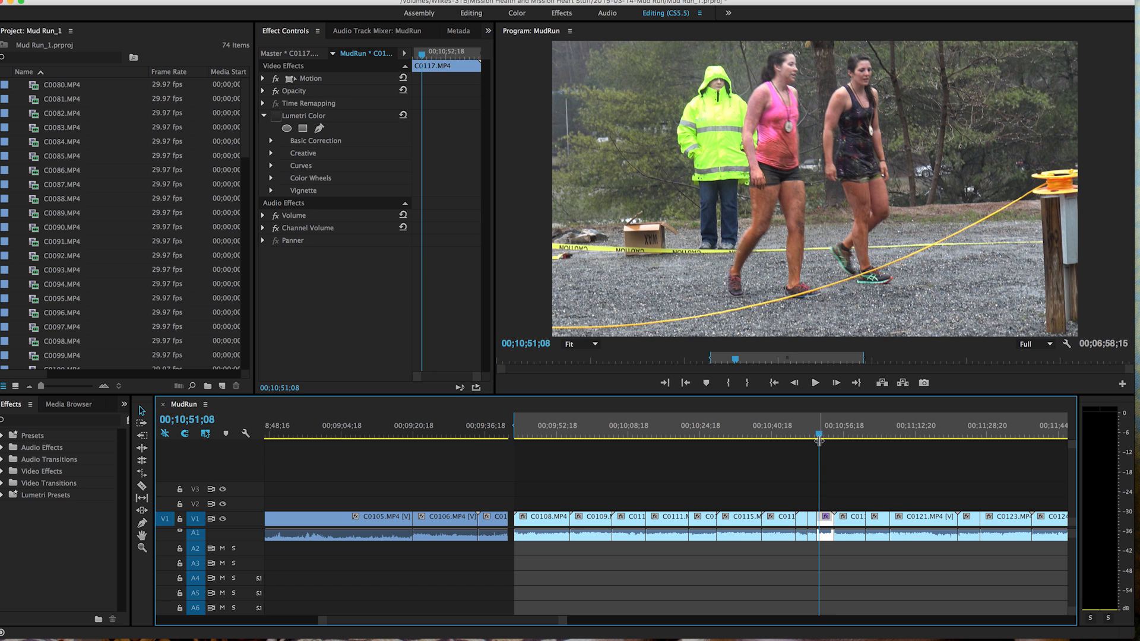
# Move to a later frame and check that the reset basic correction values read 0.0.
pyautogui.click(815, 384)
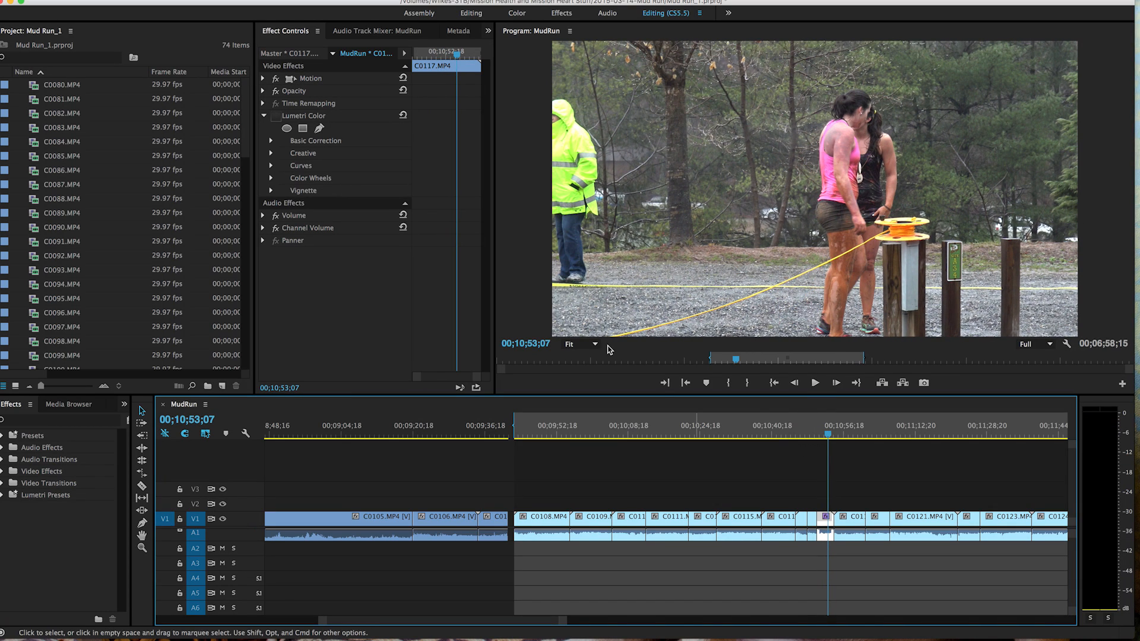
pyautogui.moveTo(419, 104)
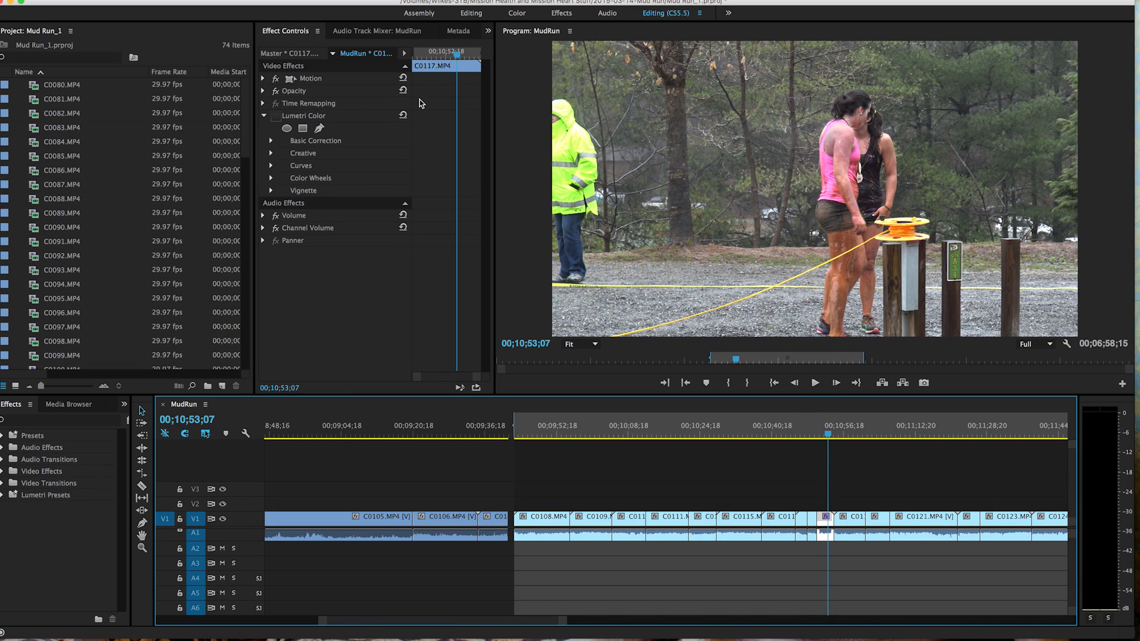
pyautogui.moveTo(510, 190)
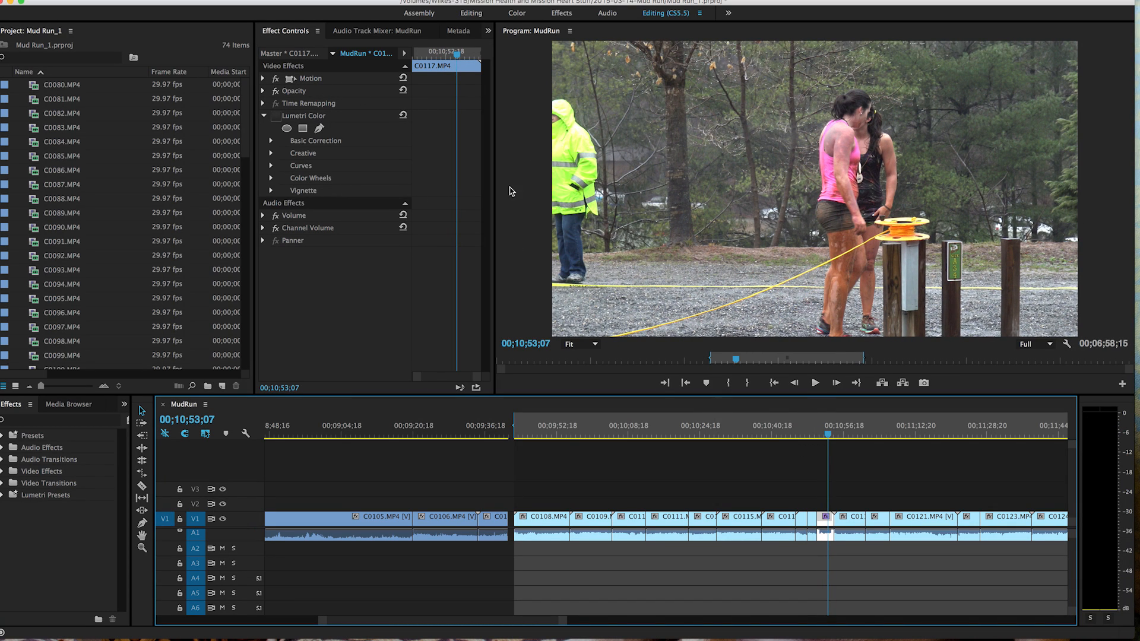
pyautogui.moveTo(472, 87)
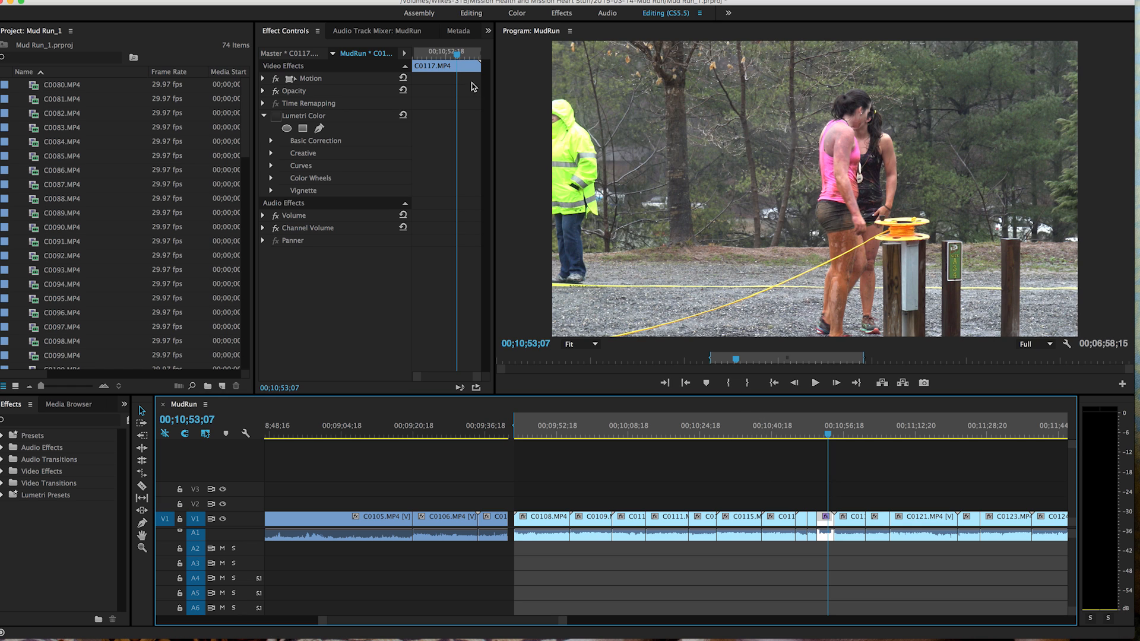
pyautogui.moveTo(403, 118)
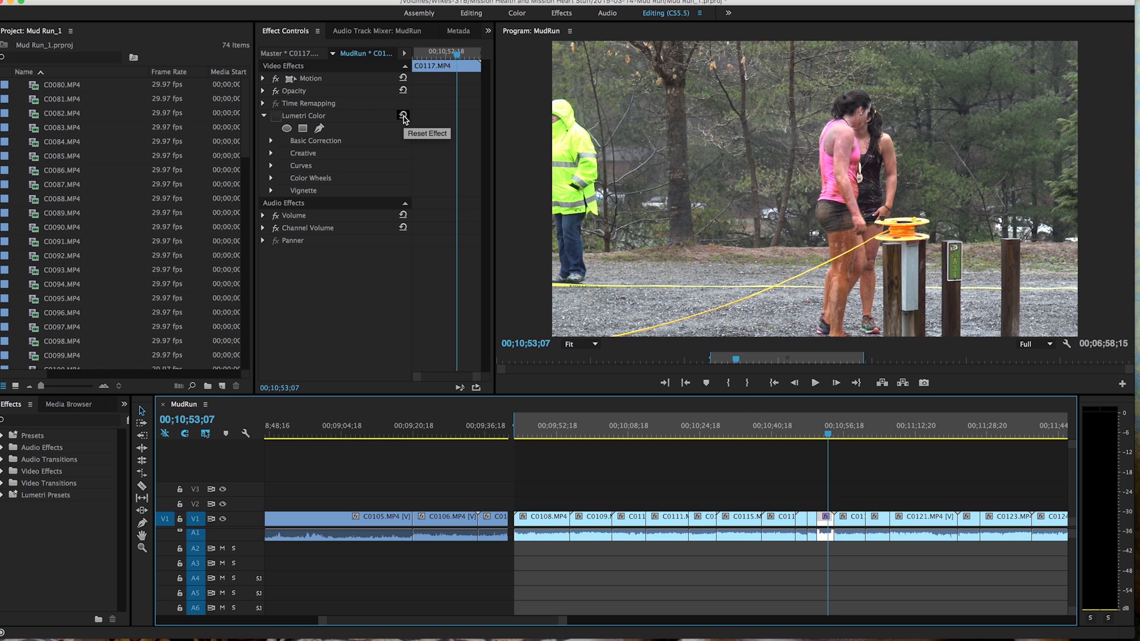
pyautogui.moveTo(443, 123)
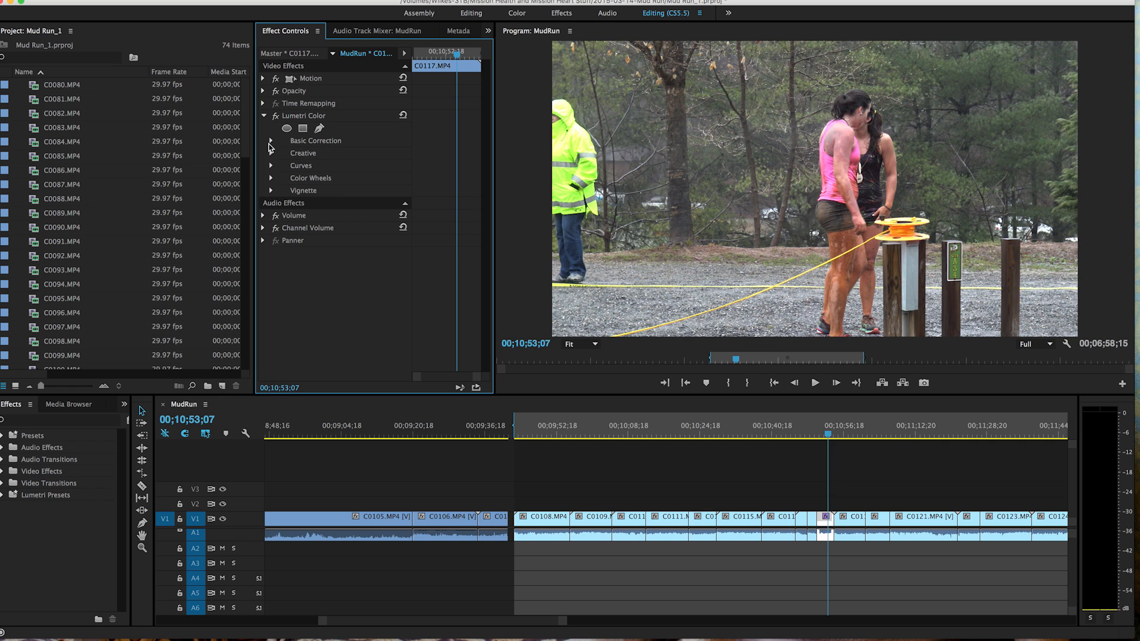
pyautogui.click(271, 140)
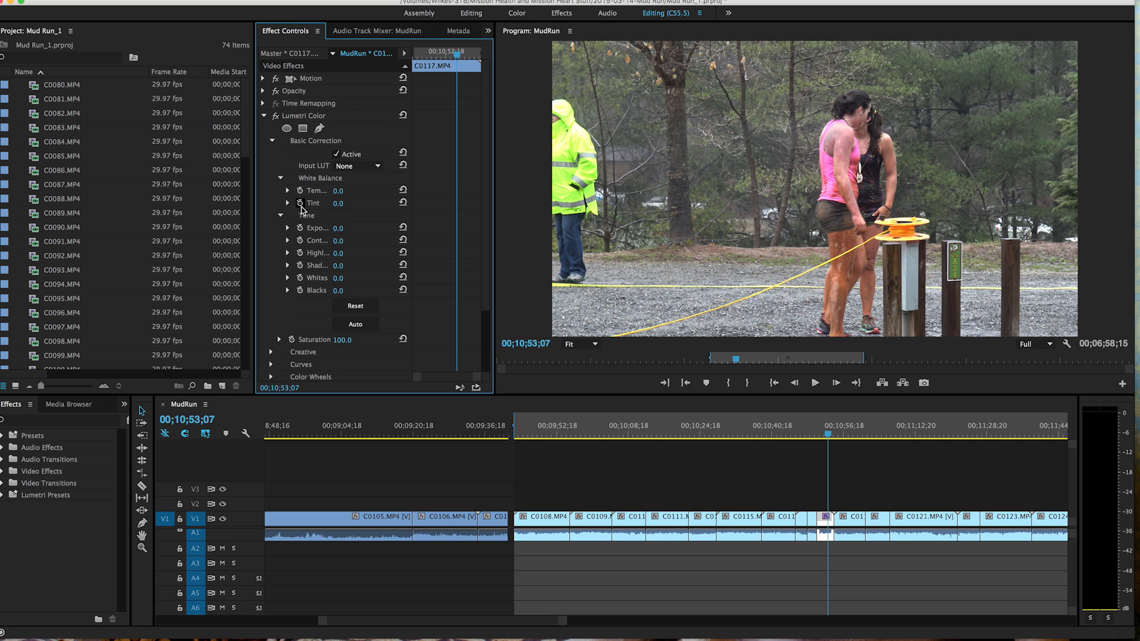
pyautogui.click(272, 140)
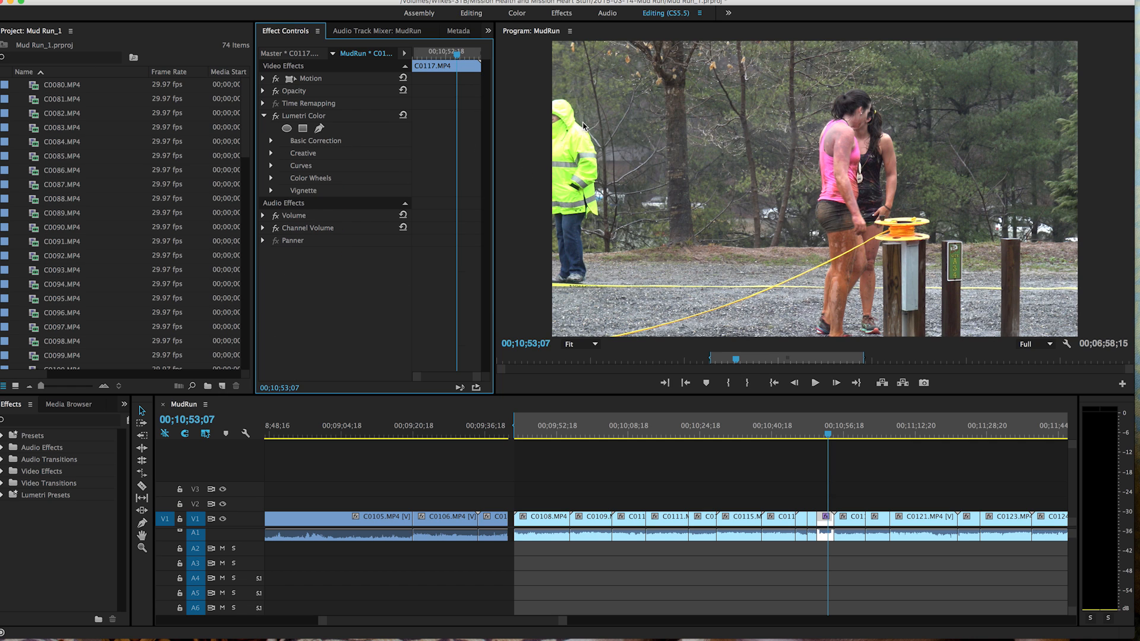
pyautogui.moveTo(926, 314)
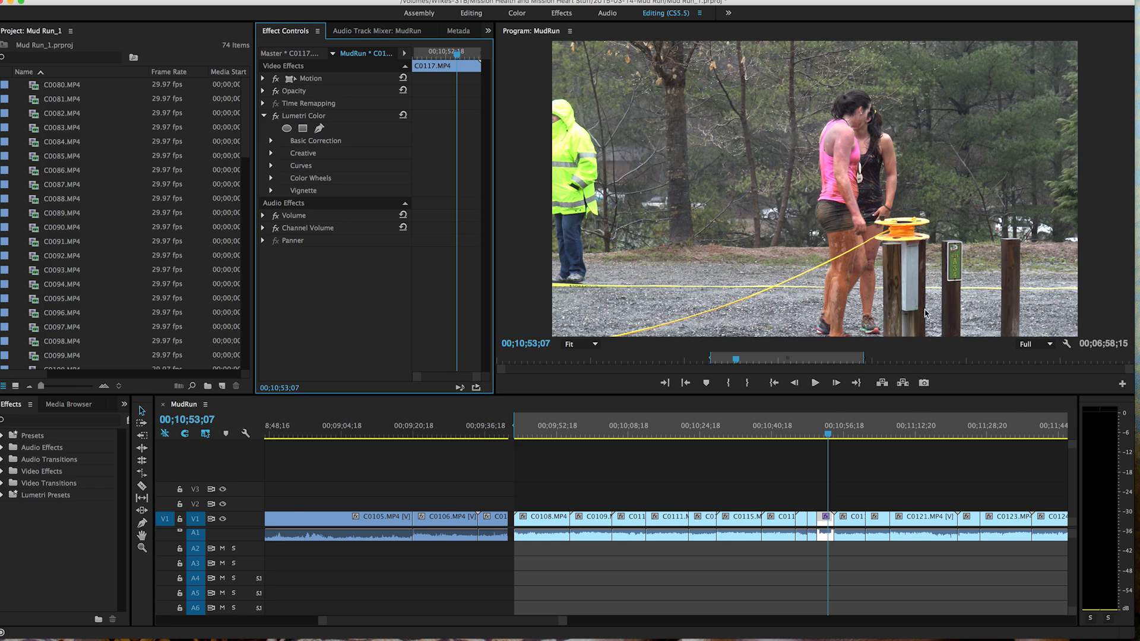
# Regrade with contrast 8.3, shadows 24.9, temperature 20.4 and saturation 120.4.
pyautogui.click(516, 12)
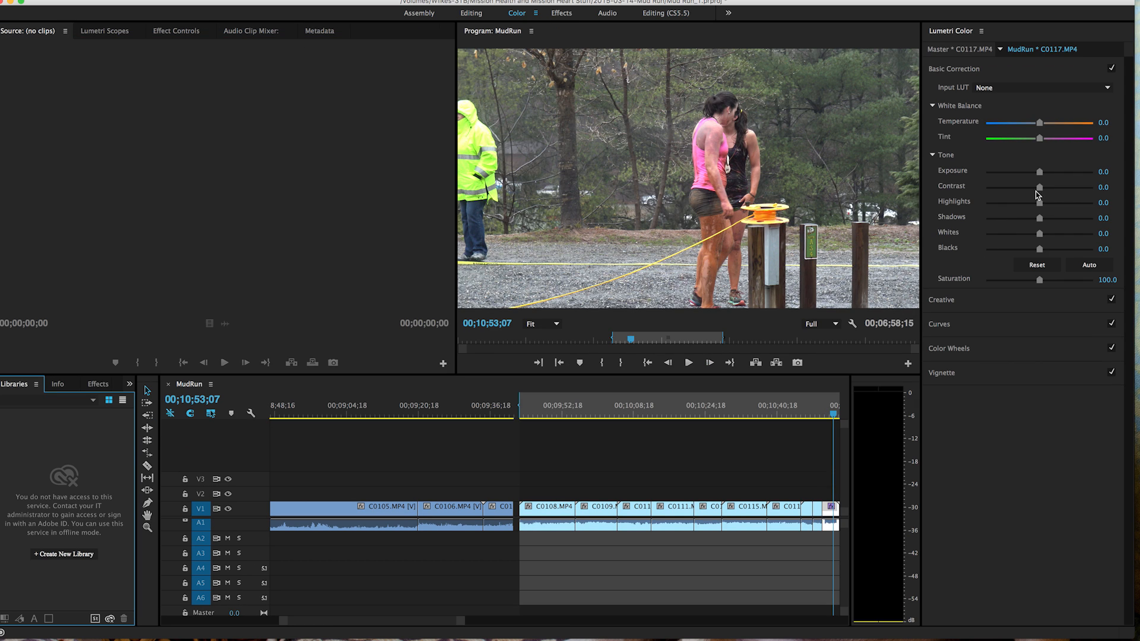
pyautogui.moveTo(1043, 178)
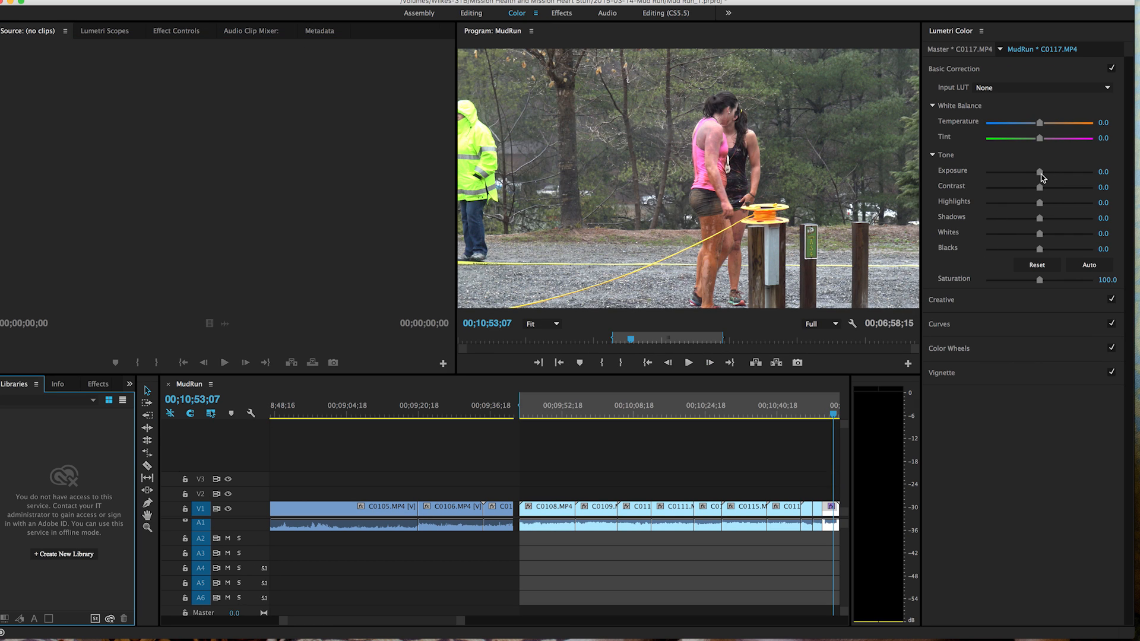
pyautogui.moveTo(1039, 186); pyautogui.dragTo(1044, 187)
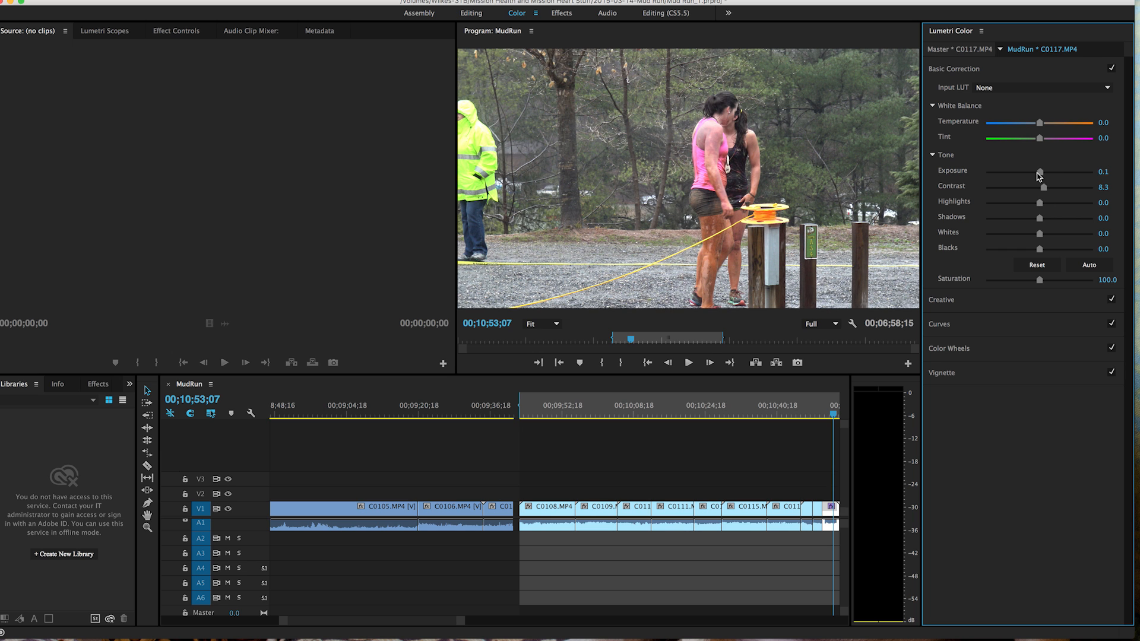
pyautogui.moveTo(1042, 170); pyautogui.dragTo(1036, 170)
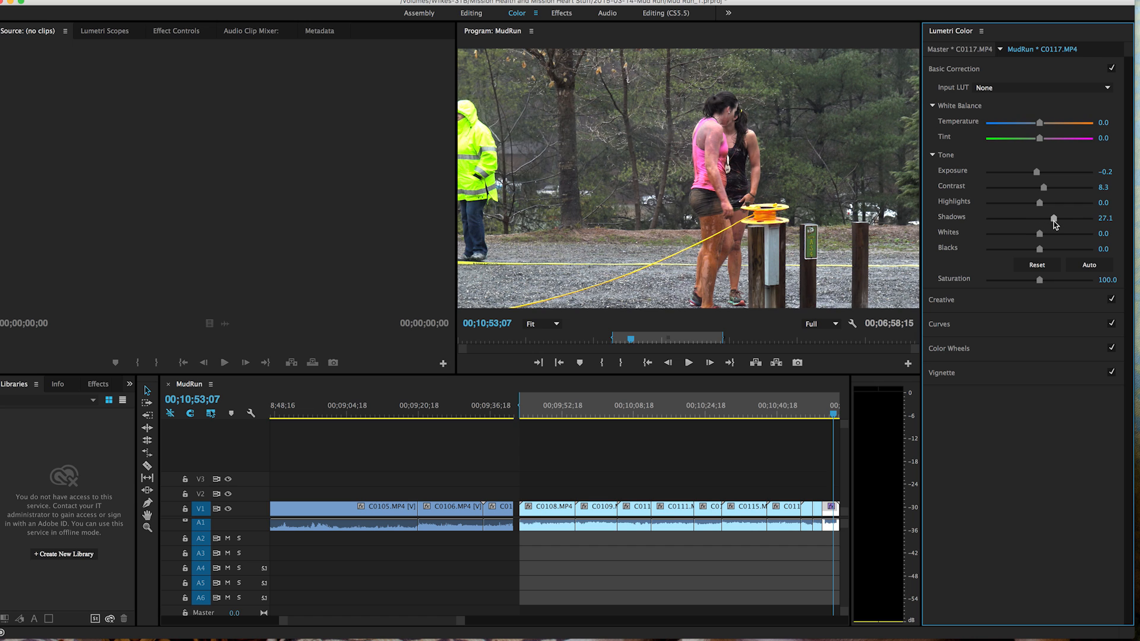
pyautogui.moveTo(1039, 122); pyautogui.dragTo(1043, 122)
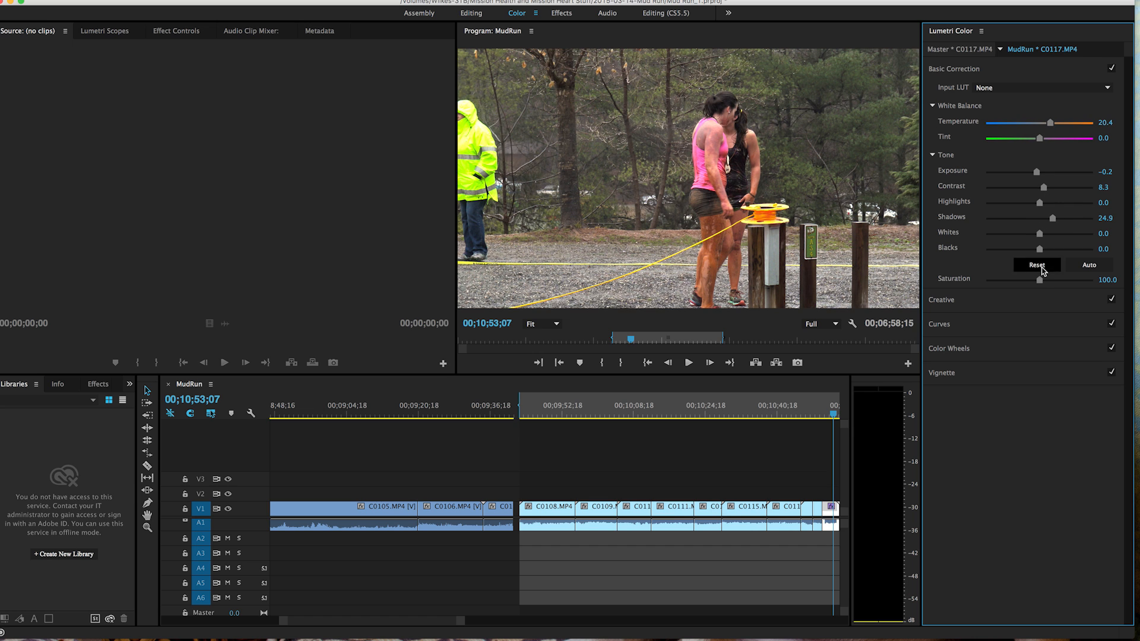
pyautogui.moveTo(1041, 279); pyautogui.dragTo(1051, 279)
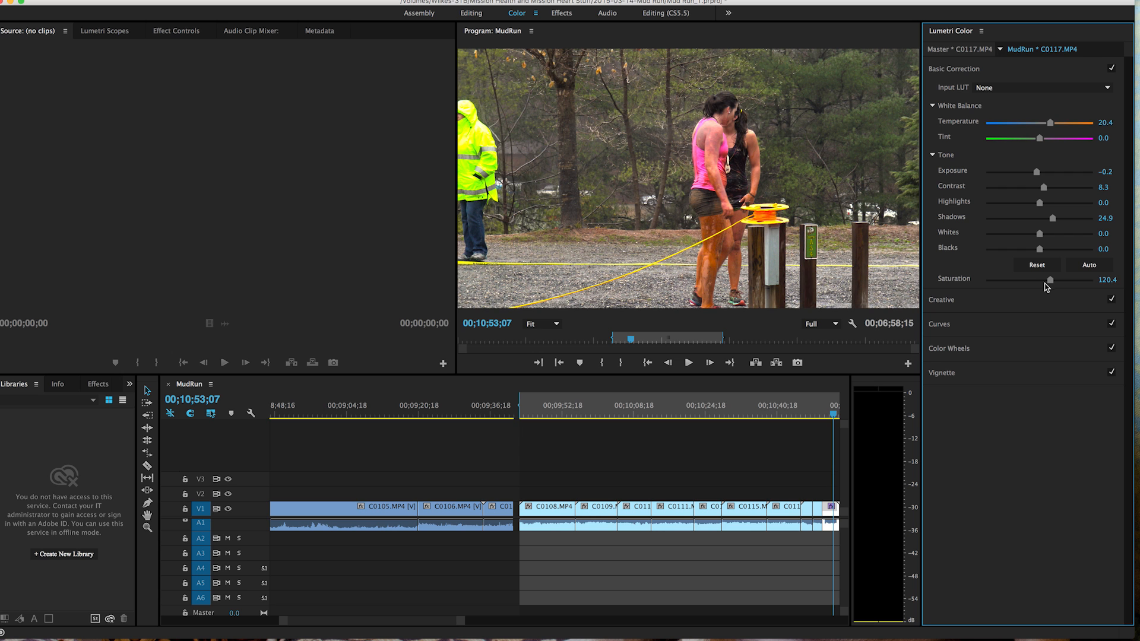
pyautogui.moveTo(792, 215)
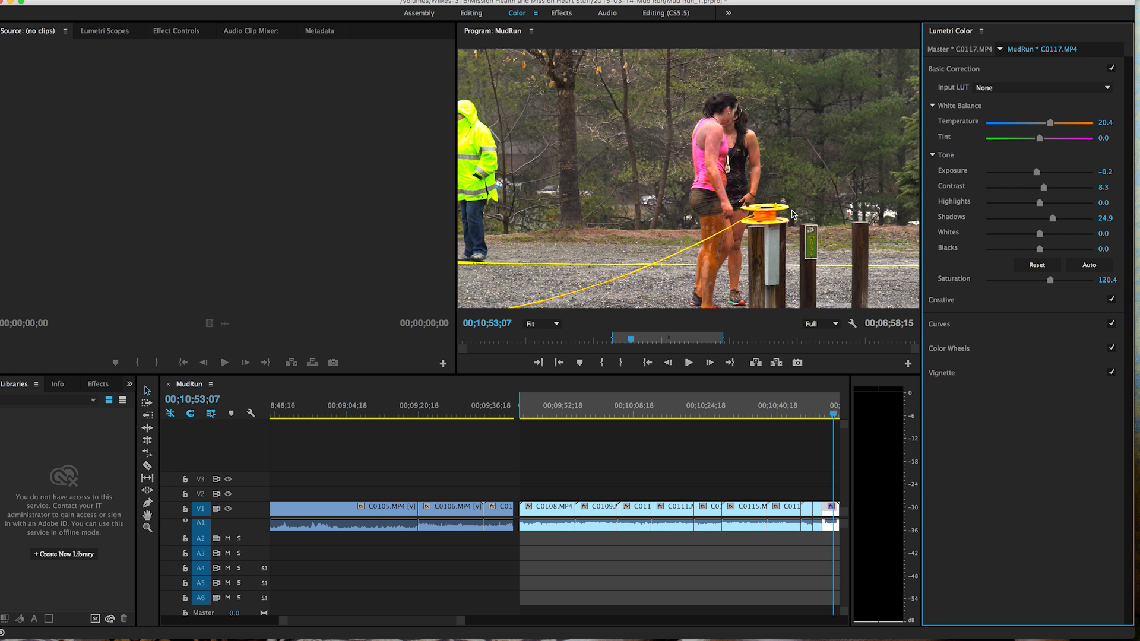
pyautogui.moveTo(561, 35)
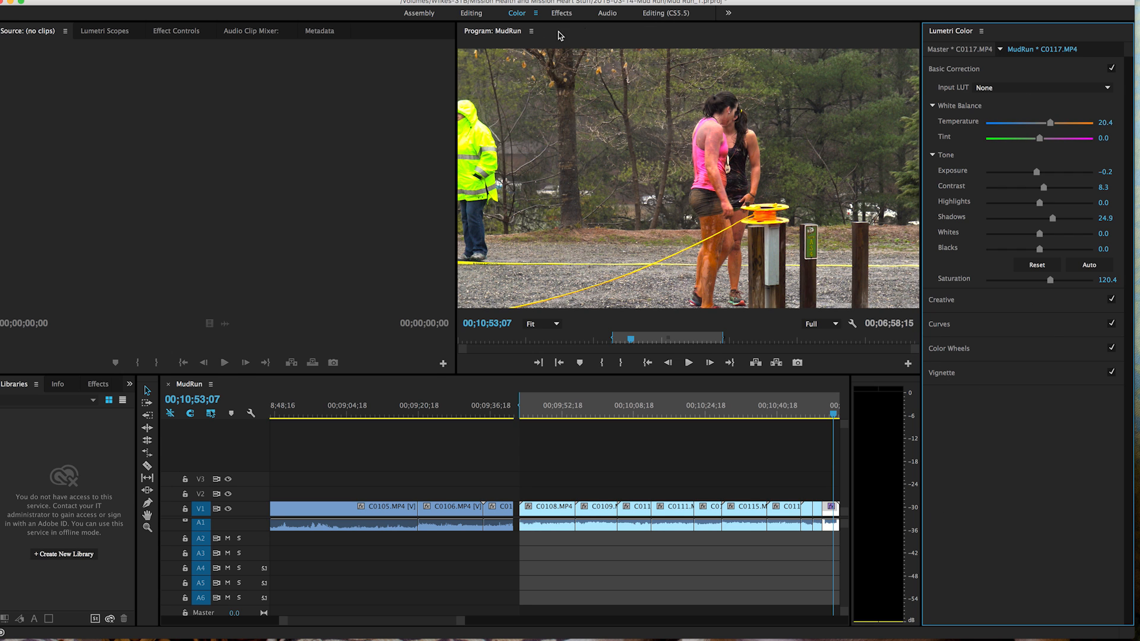
pyautogui.click(667, 12)
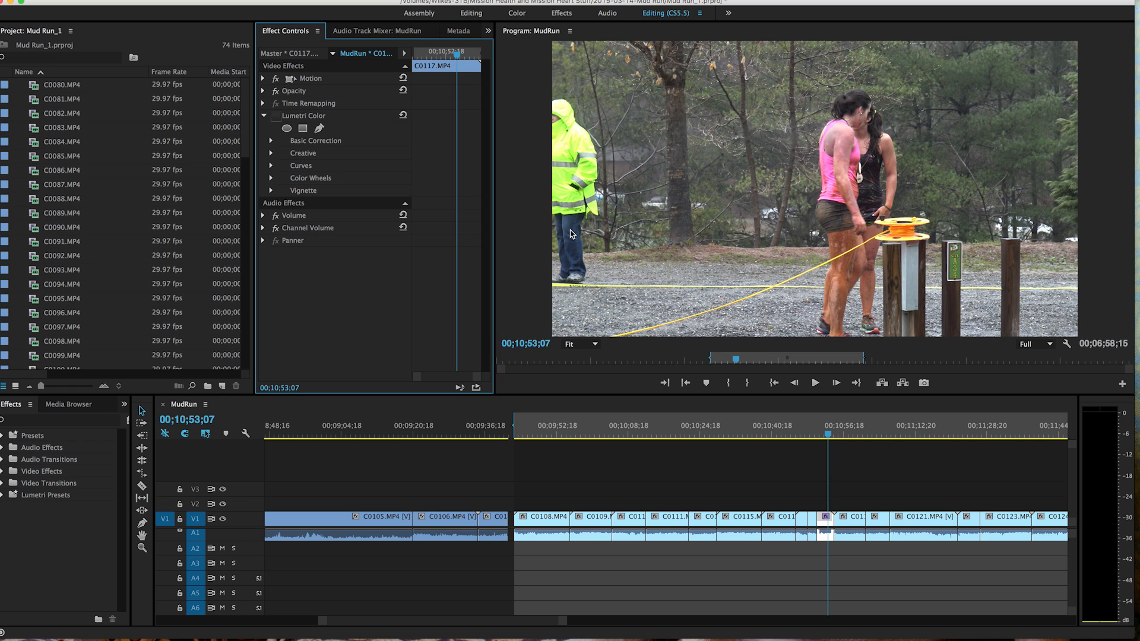
# Play back the regraded C0117 clip in the Program Monitor.
pyautogui.click(815, 384)
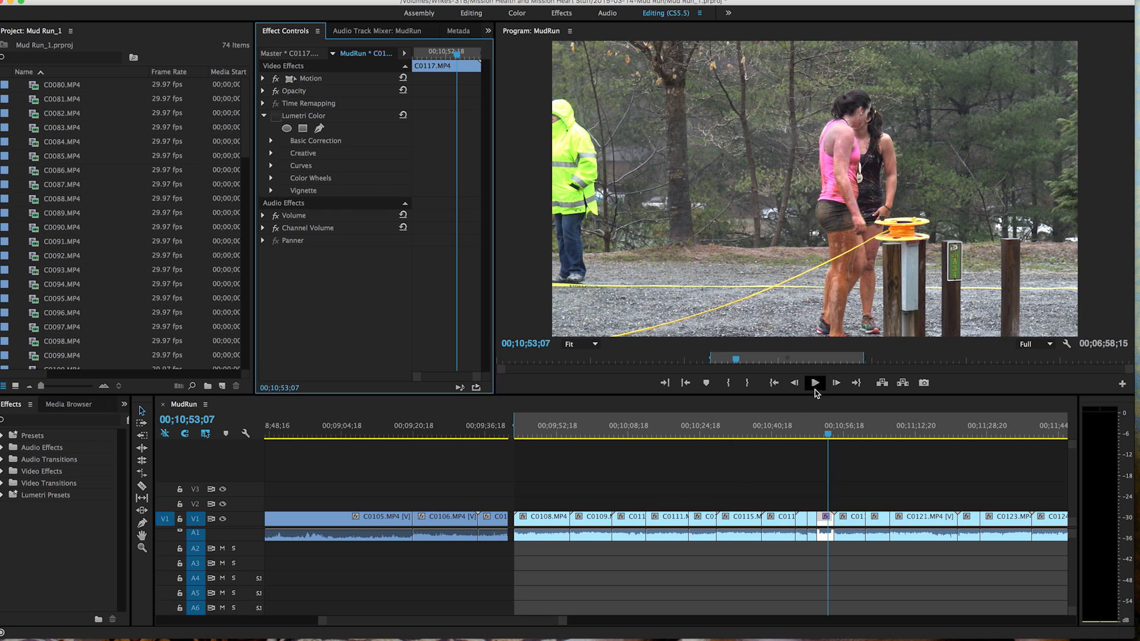